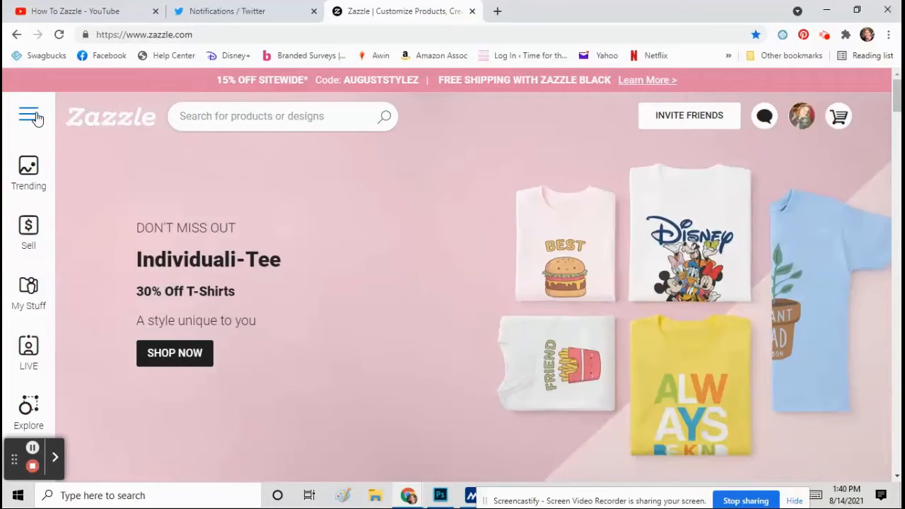
- Navigate from the home page menu to the Create Your Own Posters section
{"action": "left_click", "coordinate": [28, 116]}
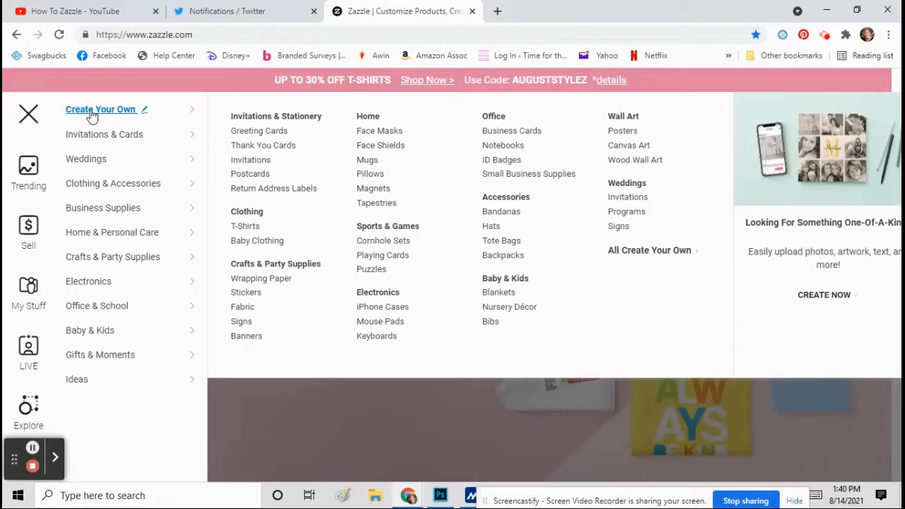
{"action": "mouse_move", "coordinate": [622, 130]}
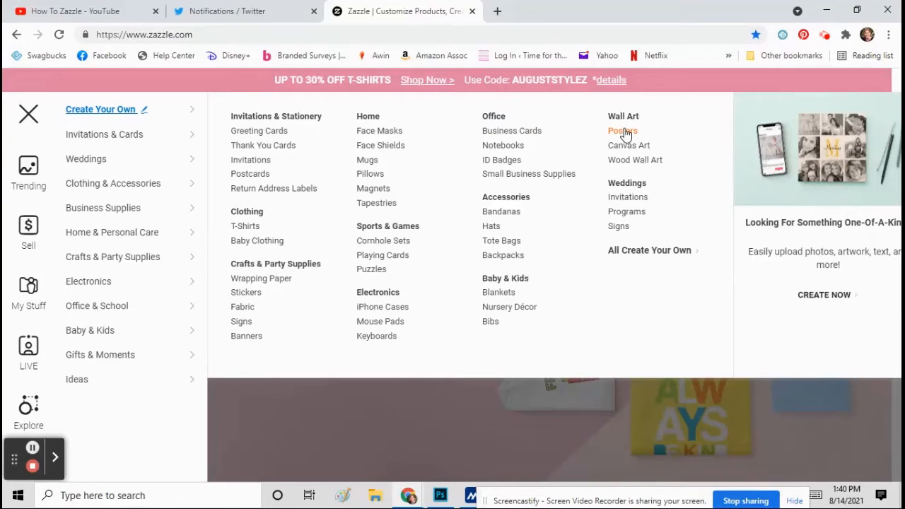
{"action": "left_click", "coordinate": [622, 131]}
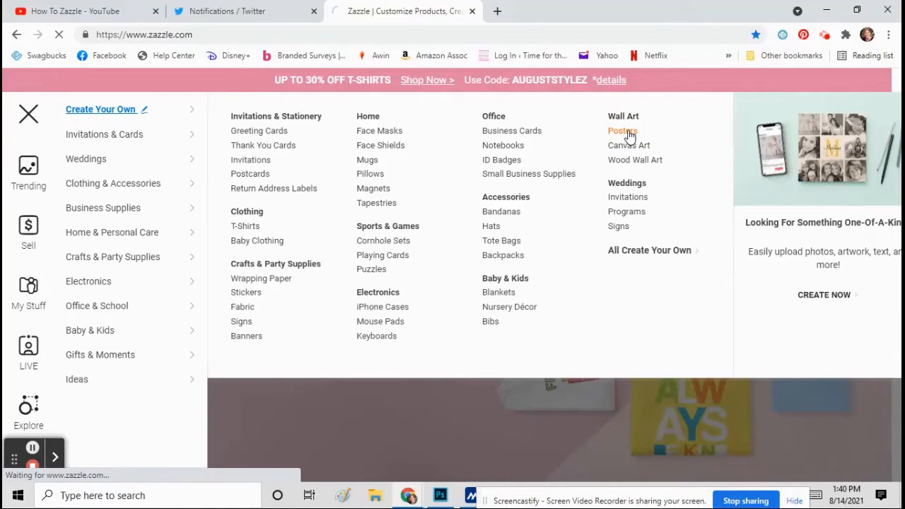
- Bring the blank poster templates grid on the Custom Posters page into view
{"action": "left_click", "coordinate": [622, 130]}
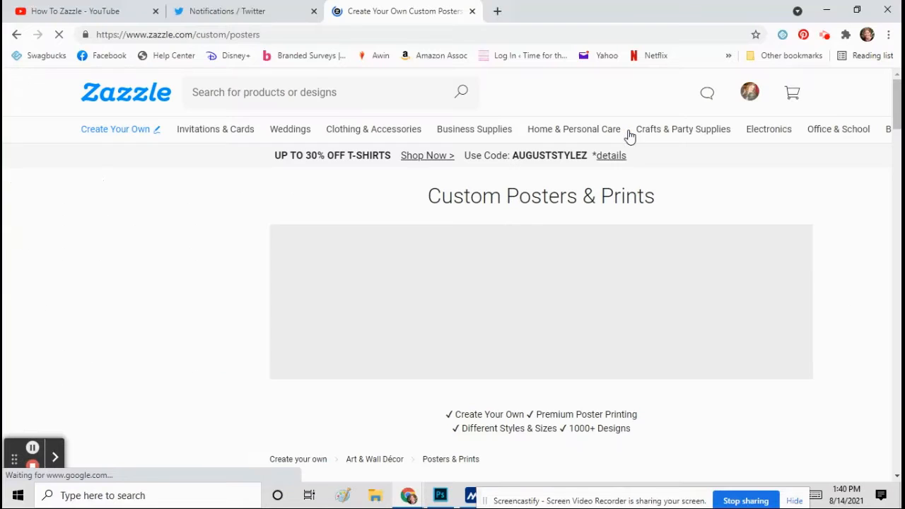
{"action": "scroll", "scroll_direction": "down", "scroll_amount": 3}
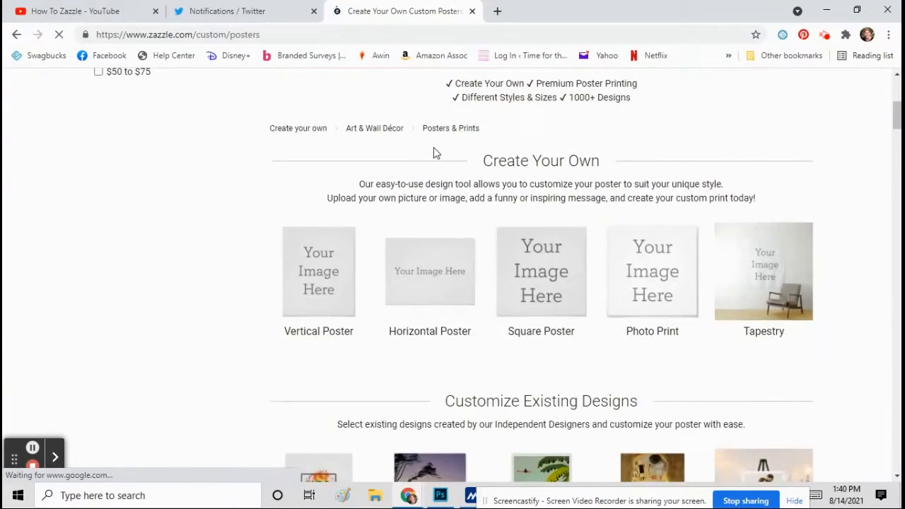
{"action": "scroll", "scroll_direction": "down", "scroll_amount": 3}
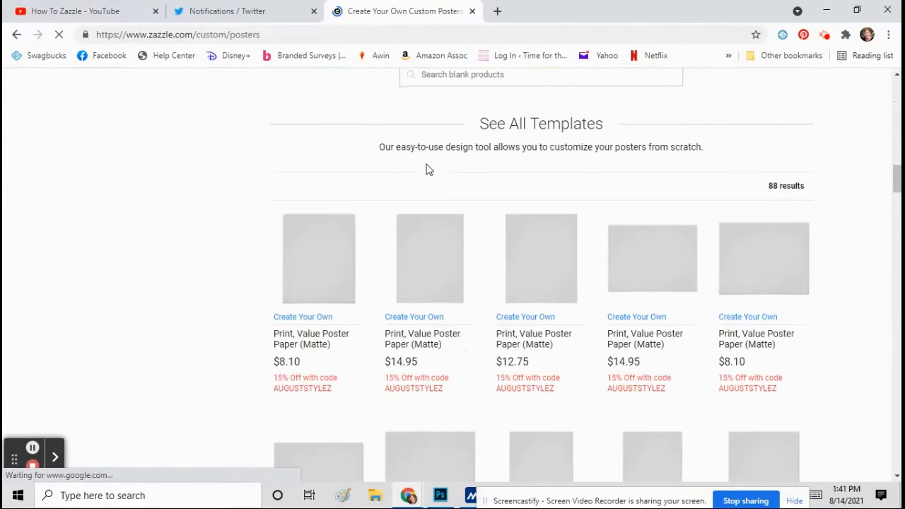
{"action": "scroll", "scroll_direction": "down", "scroll_amount": 3}
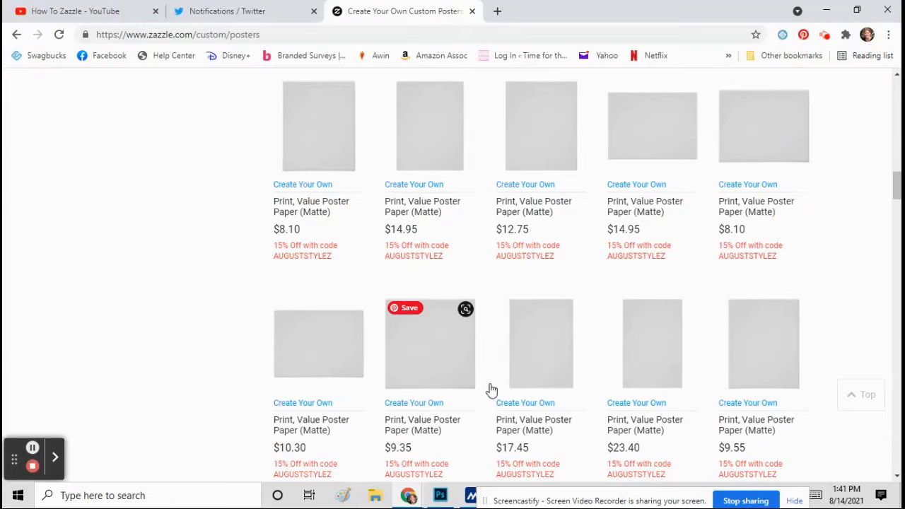
{"action": "mouse_move", "coordinate": [597, 255]}
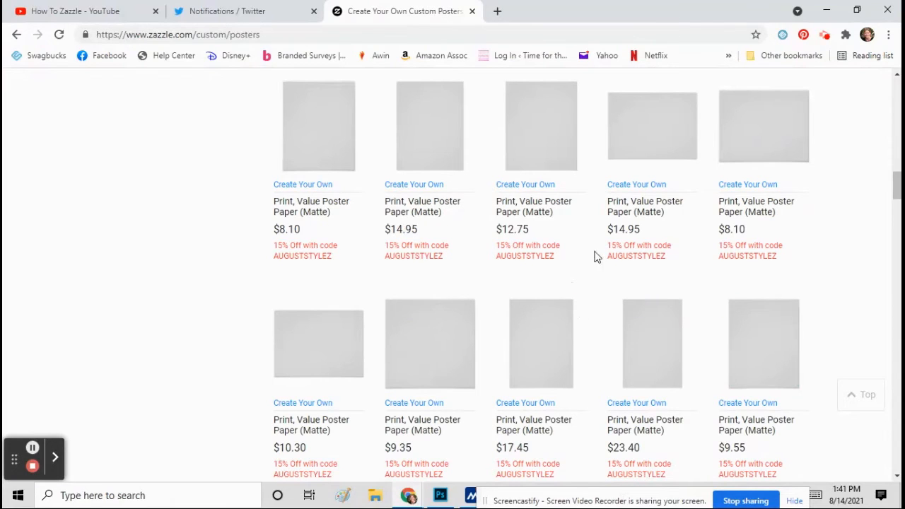
{"action": "mouse_move", "coordinate": [318, 147]}
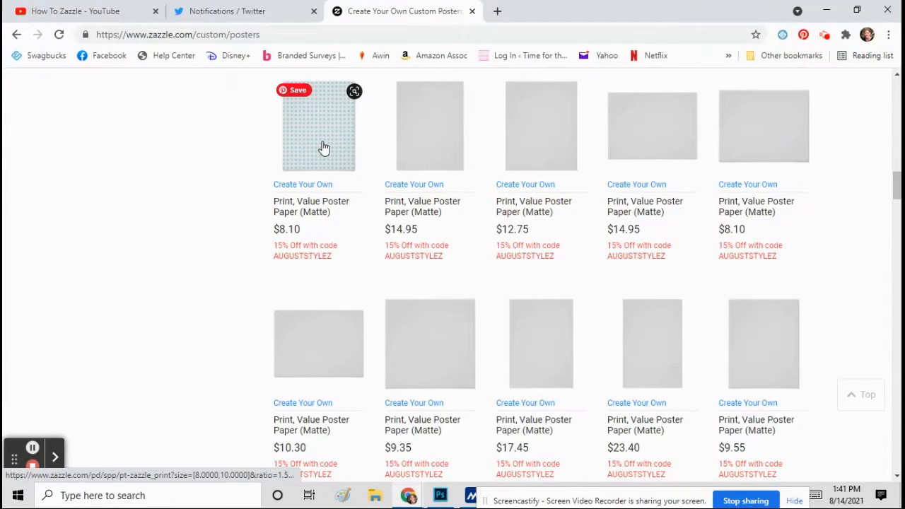
- Start from the $8.10 blank poster template and set its size to Small (16" x 20")
{"action": "left_click", "coordinate": [318, 127]}
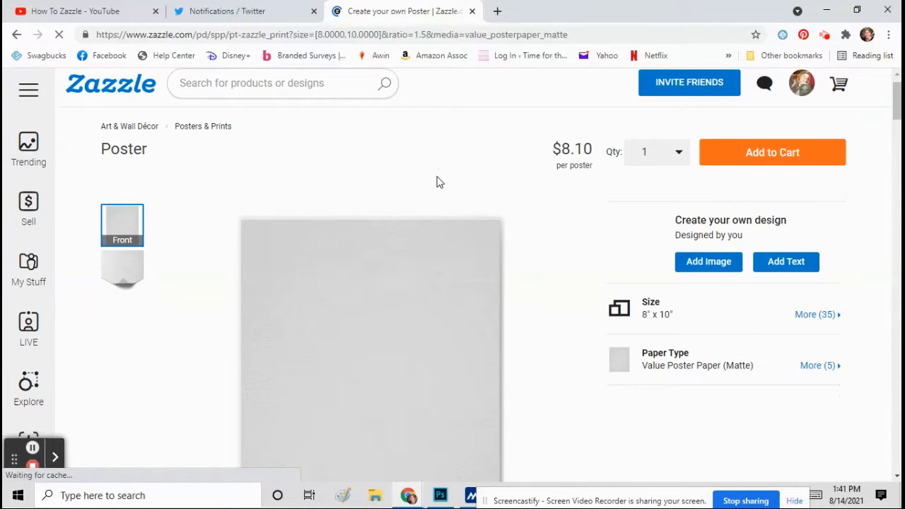
{"action": "scroll", "scroll_direction": "down", "scroll_amount": 3}
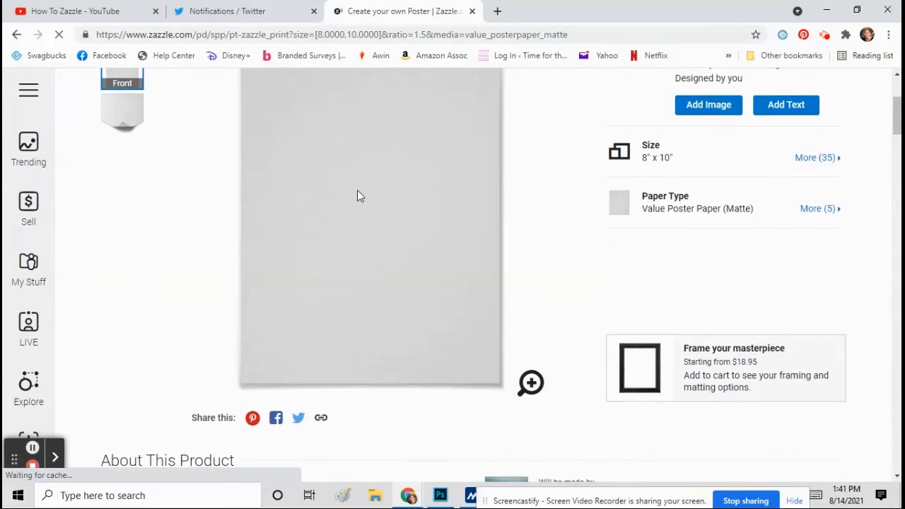
{"action": "scroll", "scroll_direction": "up", "scroll_amount": 3}
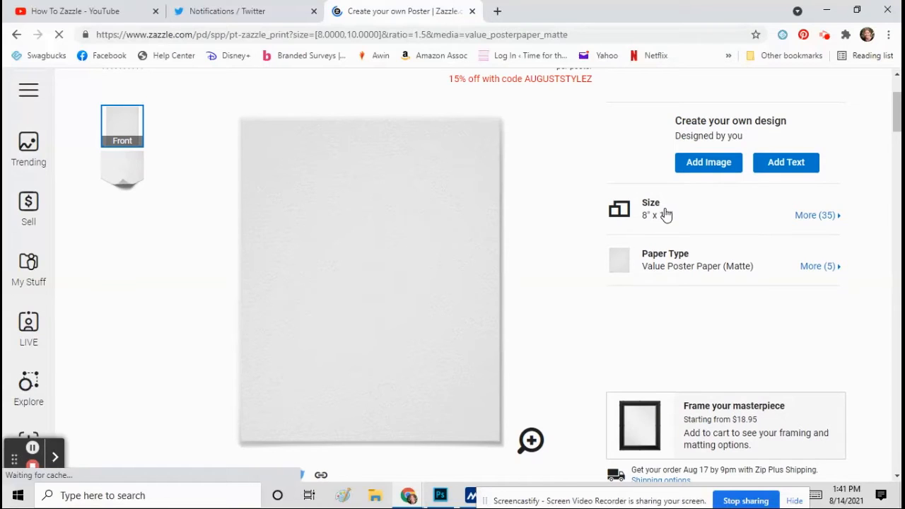
{"action": "left_click", "coordinate": [814, 215]}
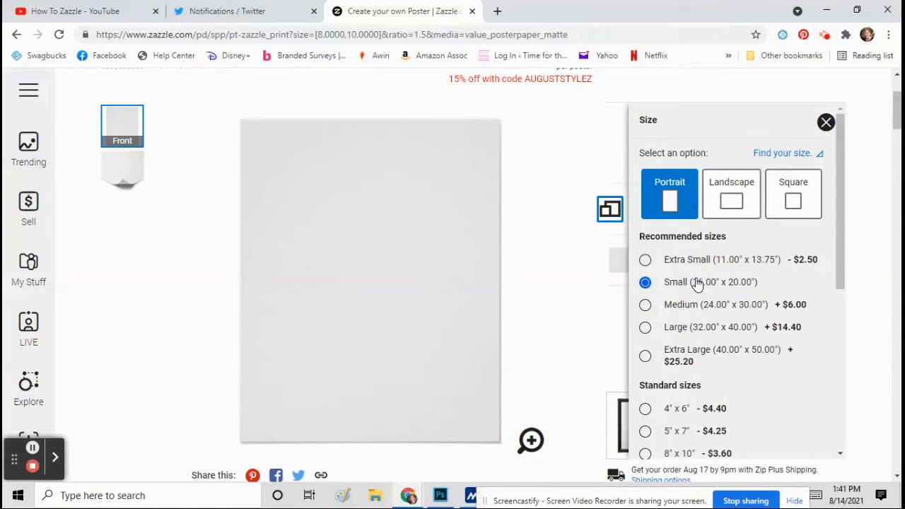
{"action": "left_click", "coordinate": [825, 122]}
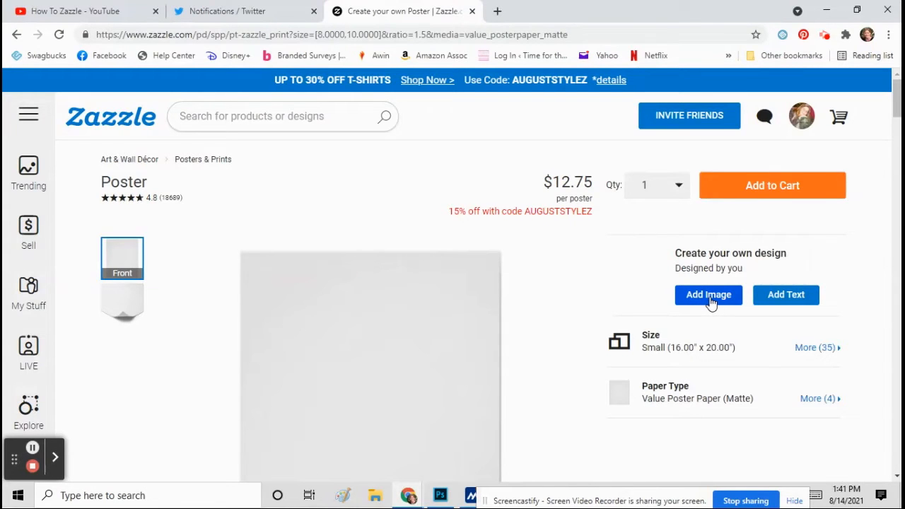
- Begin adding an image to the poster and start uploading the squirrel photo
{"action": "left_click", "coordinate": [708, 296]}
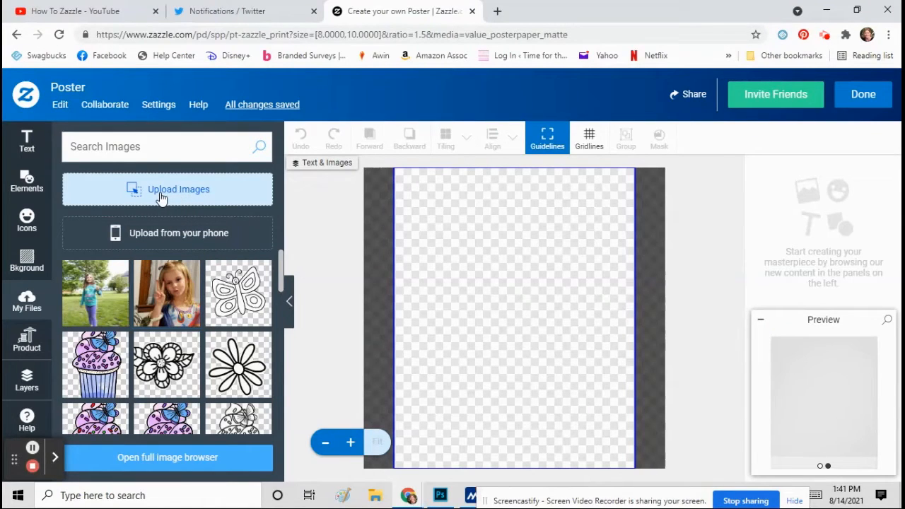
{"action": "left_click", "coordinate": [178, 189]}
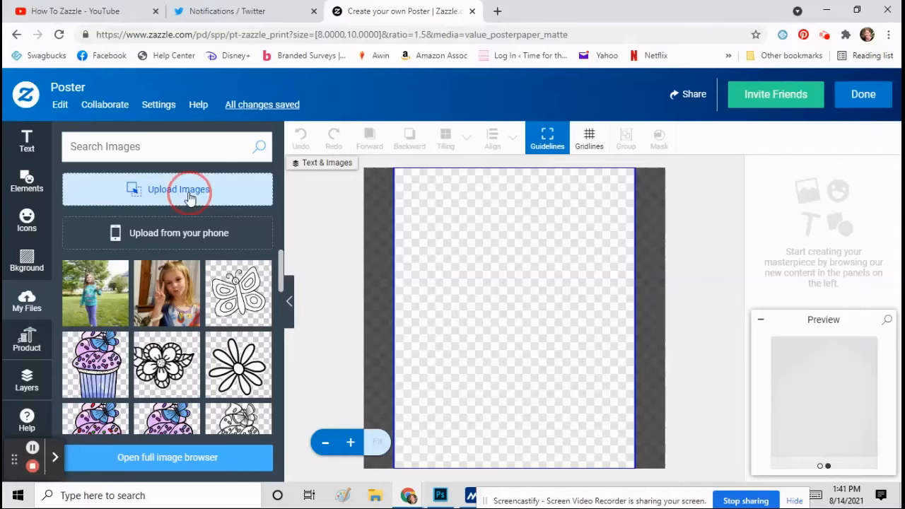
{"action": "left_click", "coordinate": [181, 190]}
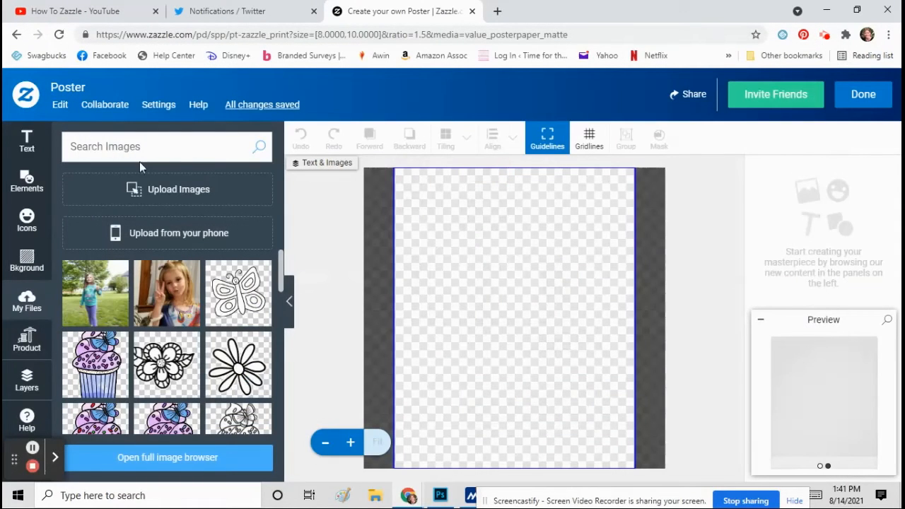
{"action": "type", "text": "squ"}
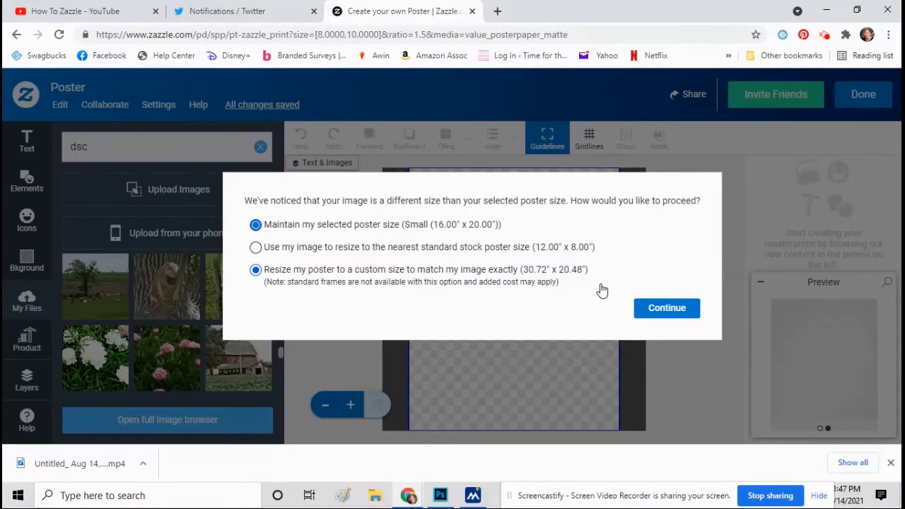
{"action": "mouse_move", "coordinate": [588, 280]}
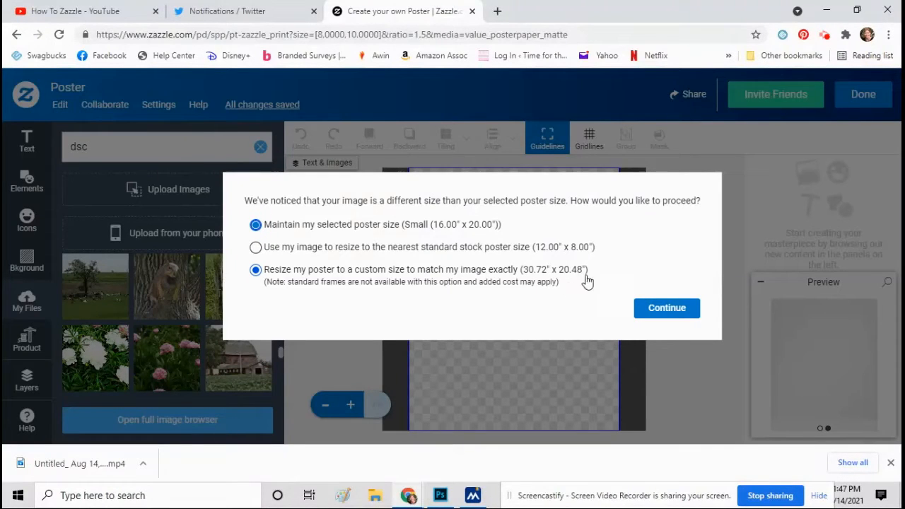
- Resize the poster to a custom size matching the image exactly and continue
{"action": "left_click", "coordinate": [255, 223]}
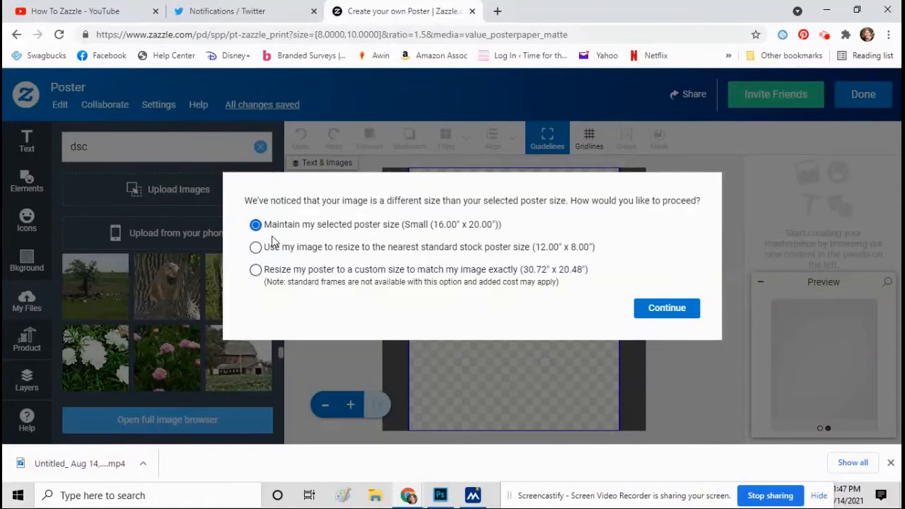
{"action": "mouse_move", "coordinate": [478, 237]}
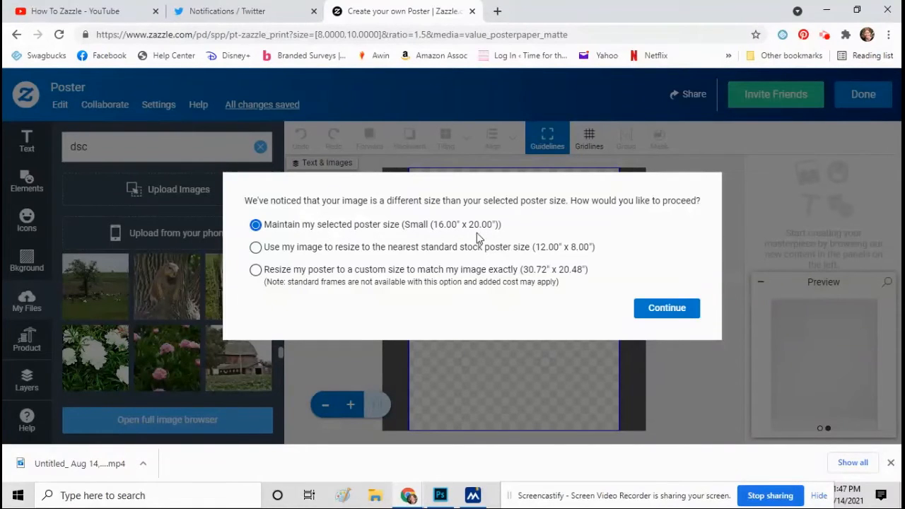
{"action": "left_click", "coordinate": [255, 268]}
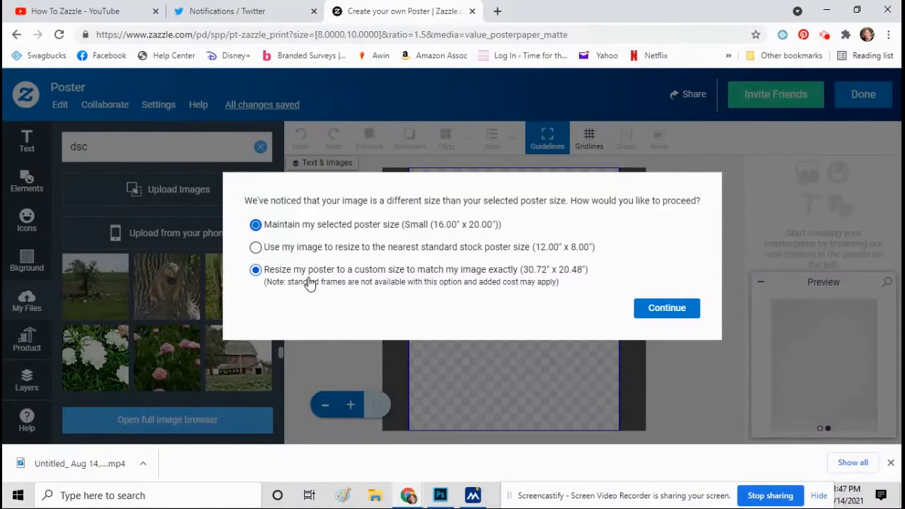
{"action": "left_click", "coordinate": [665, 308]}
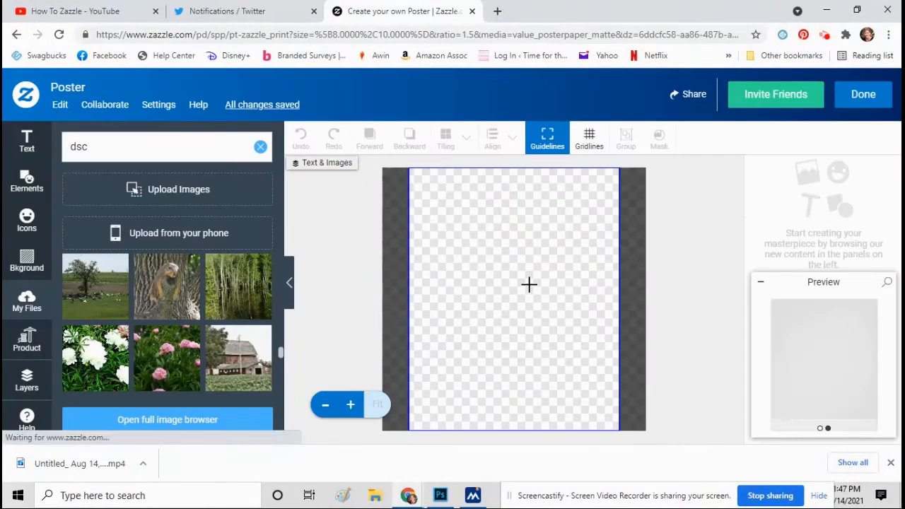
- Try the squirrel photo at fit size, then set it back to fill the poster
{"action": "left_click", "coordinate": [166, 286]}
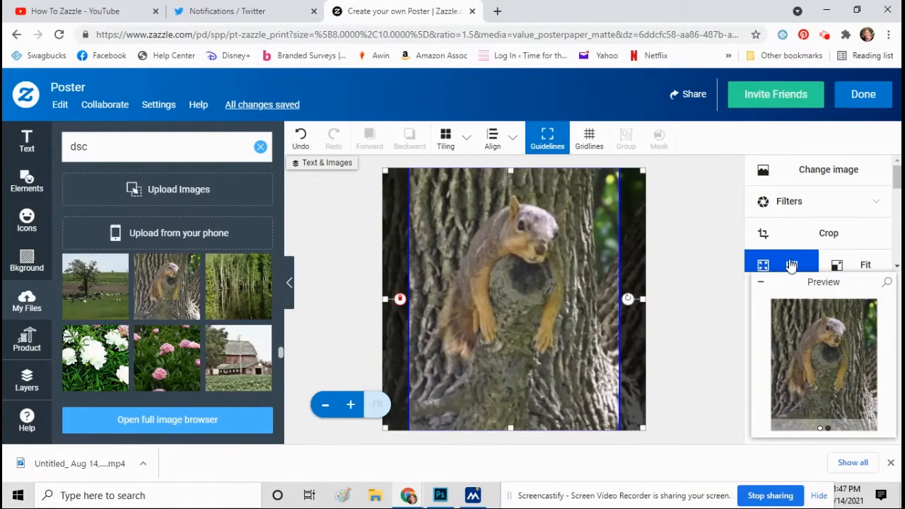
{"action": "left_click", "coordinate": [865, 264]}
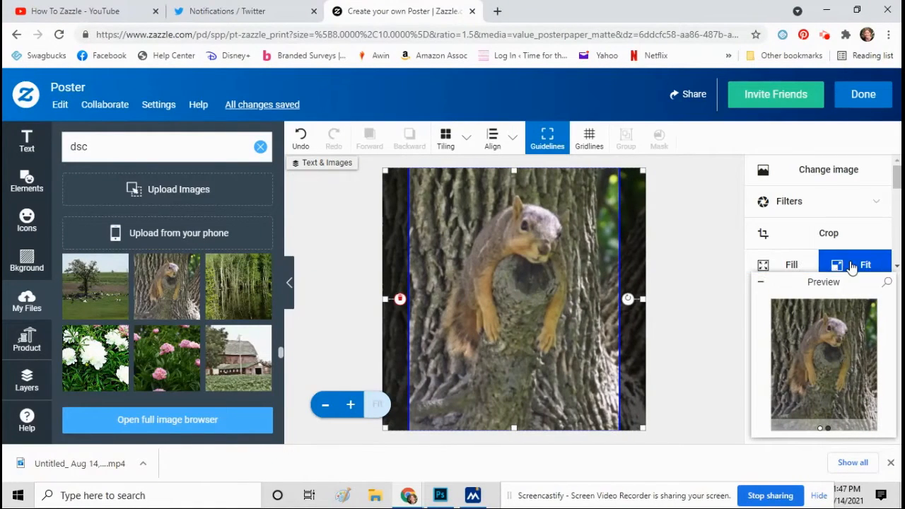
{"action": "left_click", "coordinate": [865, 265]}
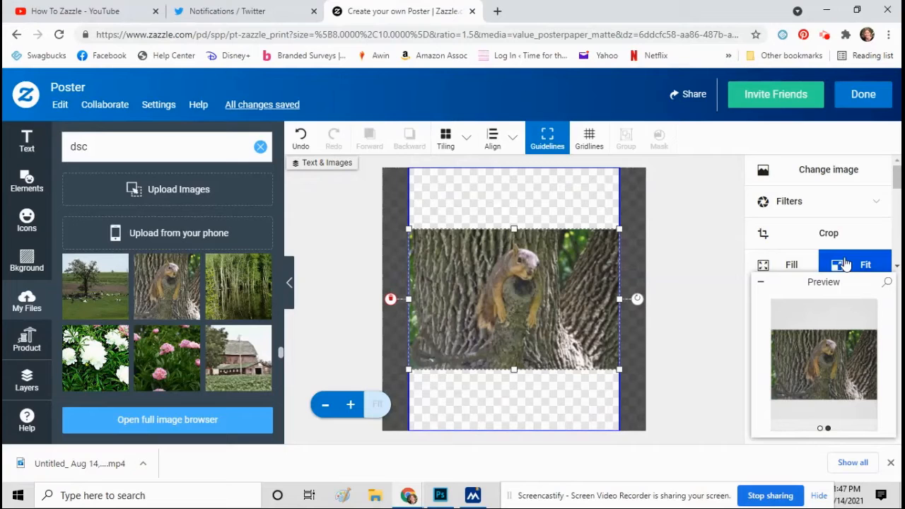
{"action": "left_click", "coordinate": [780, 264]}
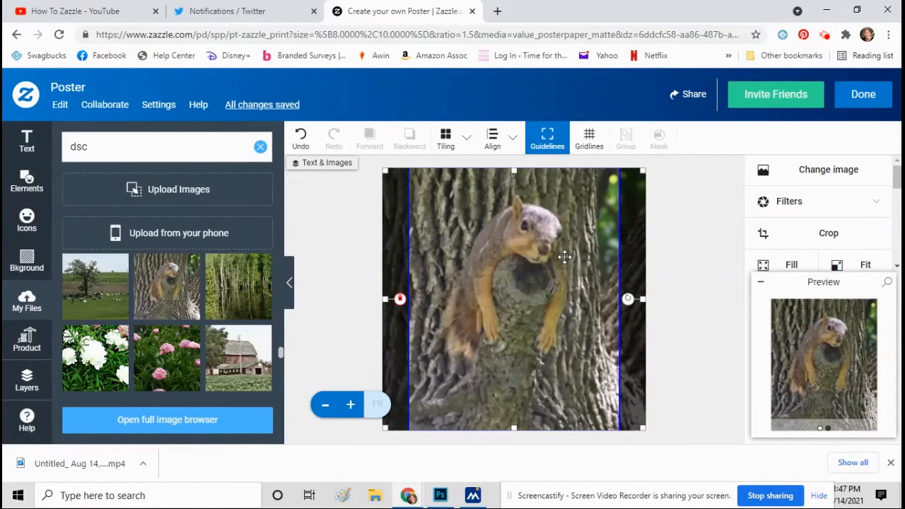
{"action": "mouse_move", "coordinate": [166, 232]}
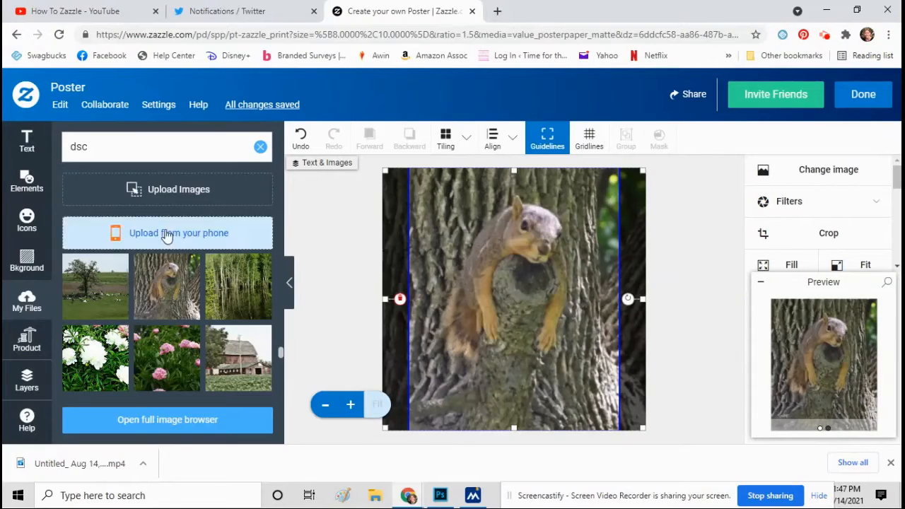
- Add the text 'Some Days You Just Need to Chill' over the photo and recolour it white
{"action": "left_click", "coordinate": [25, 140]}
{"action": "type", "text": "E"}
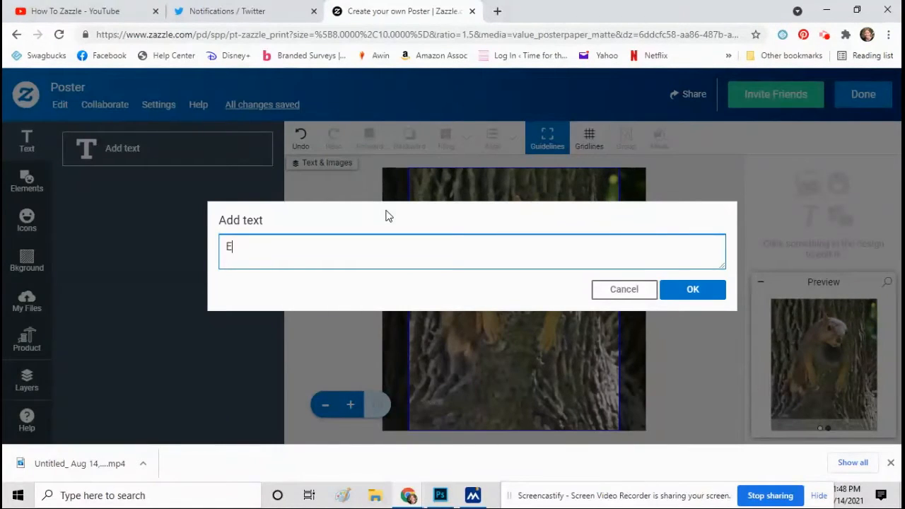
{"action": "type", "text": "Some D"}
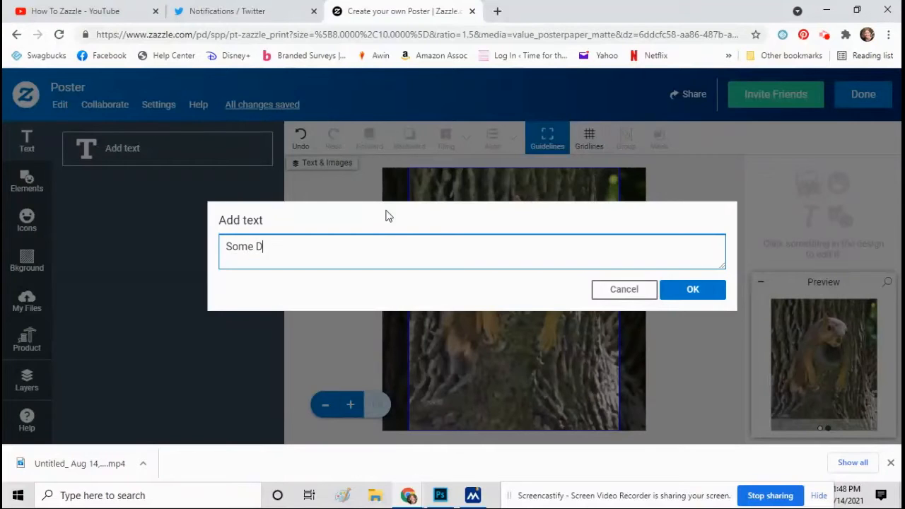
{"action": "type", "text": "ays You"}
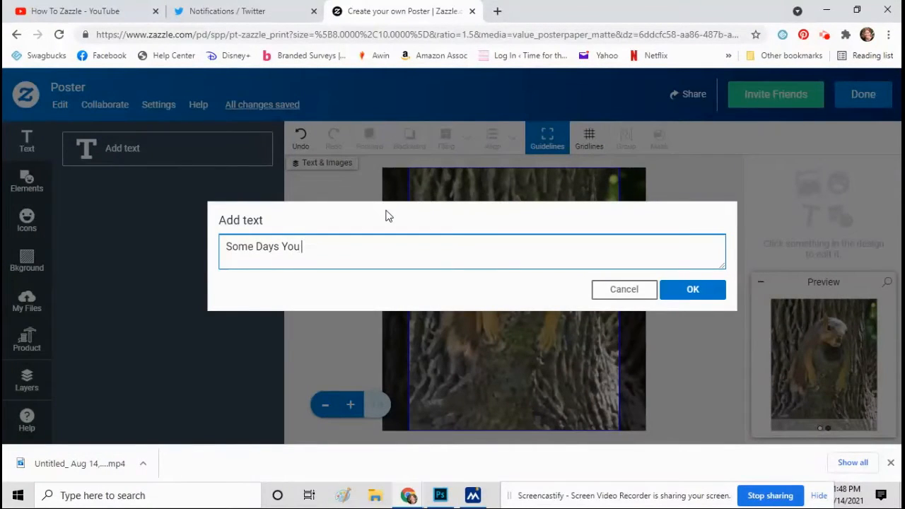
{"action": "type", "text": "Just Need to"}
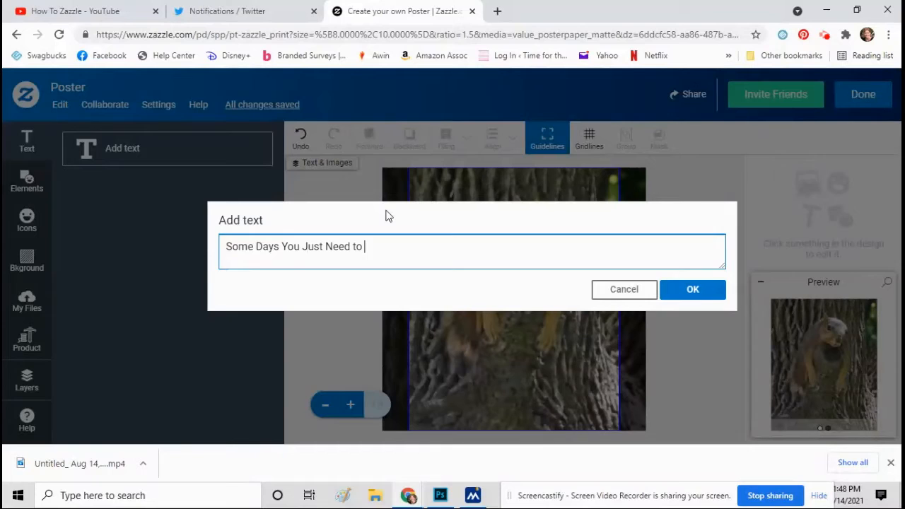
{"action": "type", "text": "Chill"}
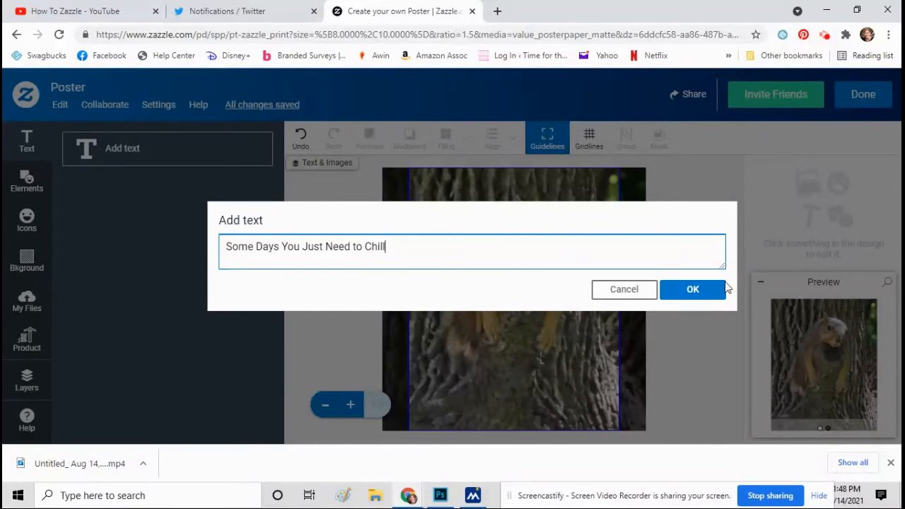
{"action": "left_click", "coordinate": [693, 289]}
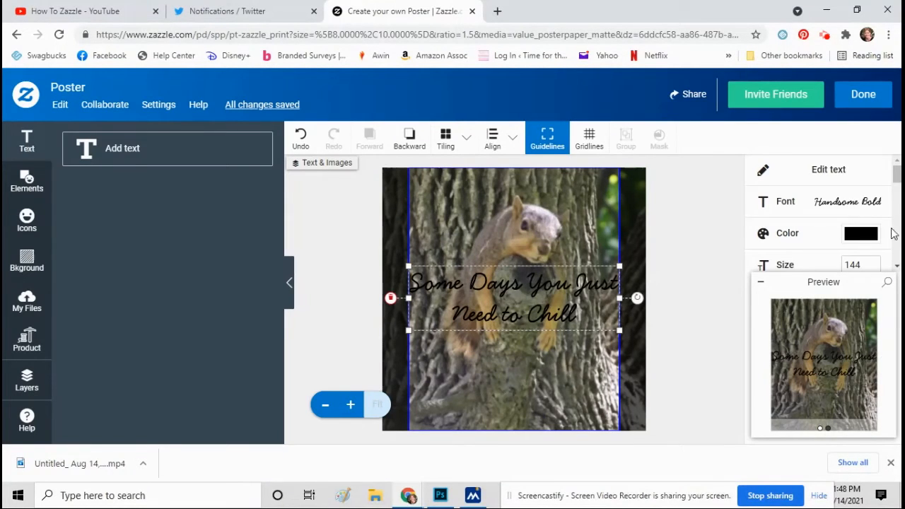
{"action": "left_click", "coordinate": [859, 231]}
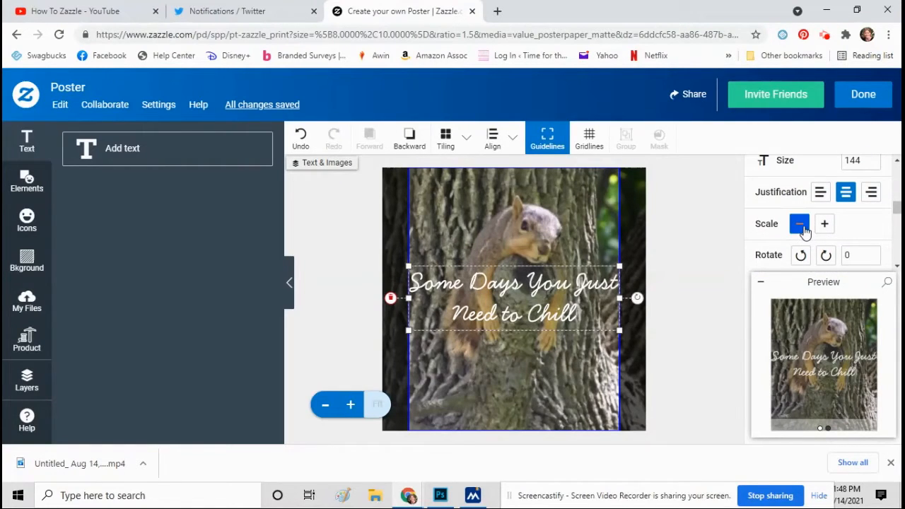
- Scale the white quote text down and move it near the bottom of the poster
{"action": "left_click", "coordinate": [799, 223]}
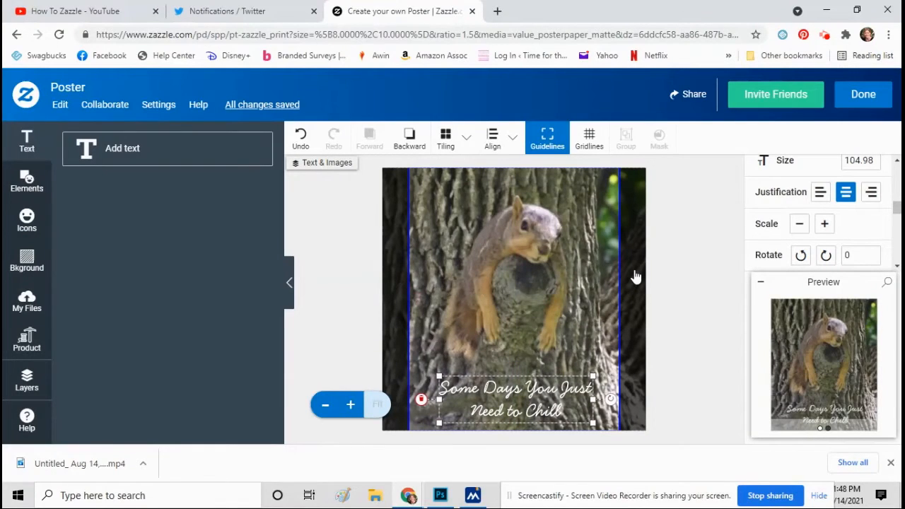
{"action": "mouse_move", "coordinate": [863, 94]}
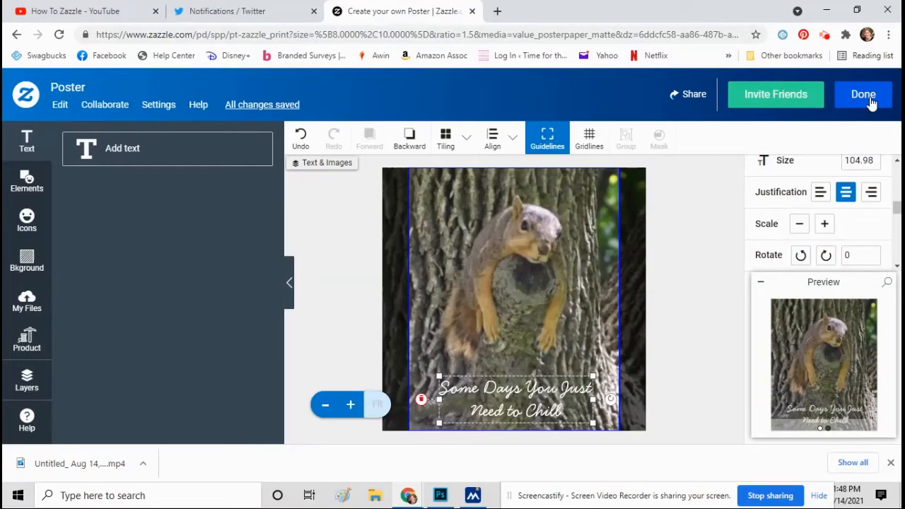
- Finish the design, review the product page, and choose Sell It
{"action": "left_click", "coordinate": [863, 93]}
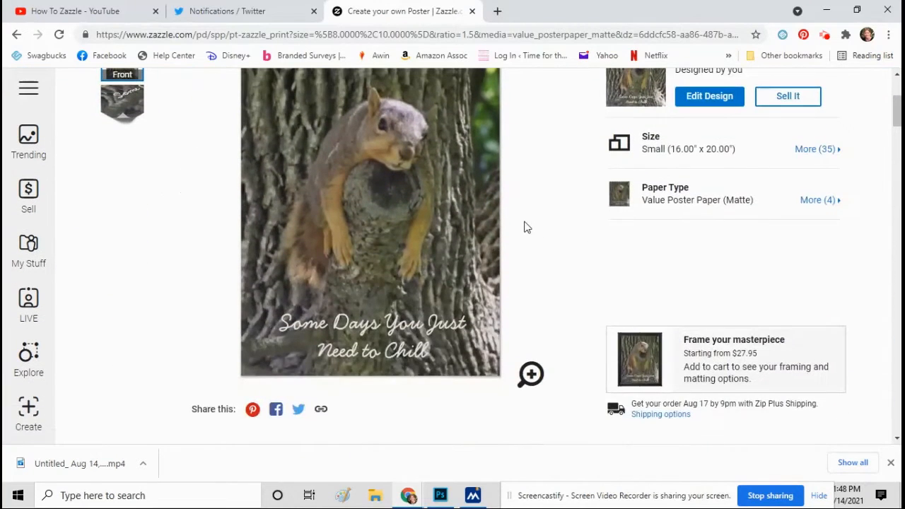
{"action": "scroll", "scroll_direction": "down", "scroll_amount": 3}
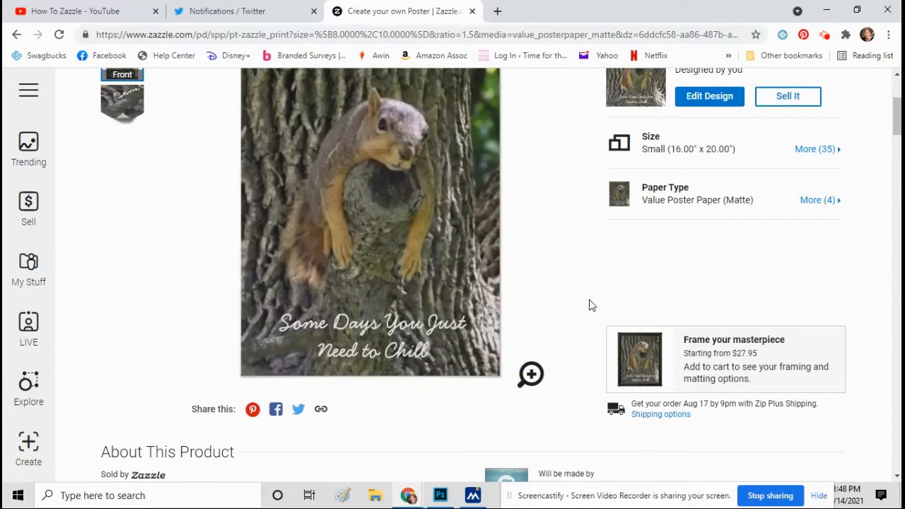
{"action": "scroll", "scroll_direction": "up", "scroll_amount": 3}
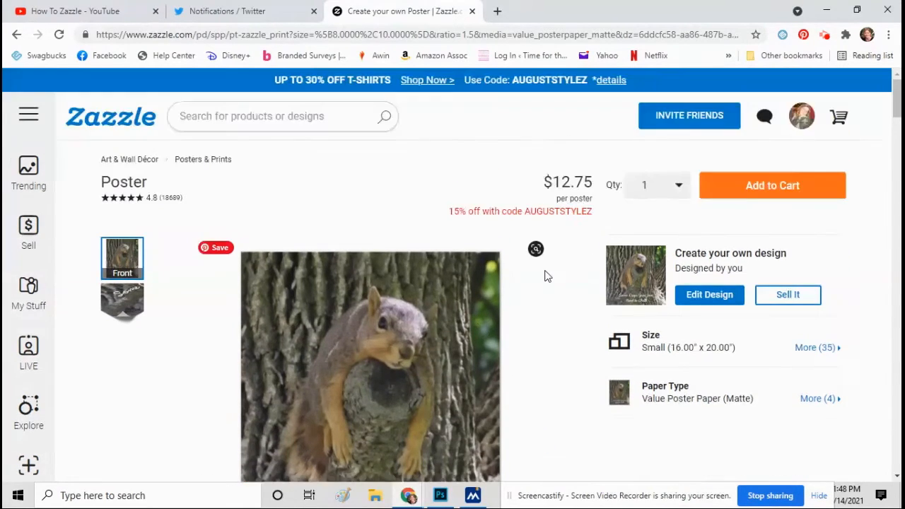
{"action": "left_click", "coordinate": [837, 116]}
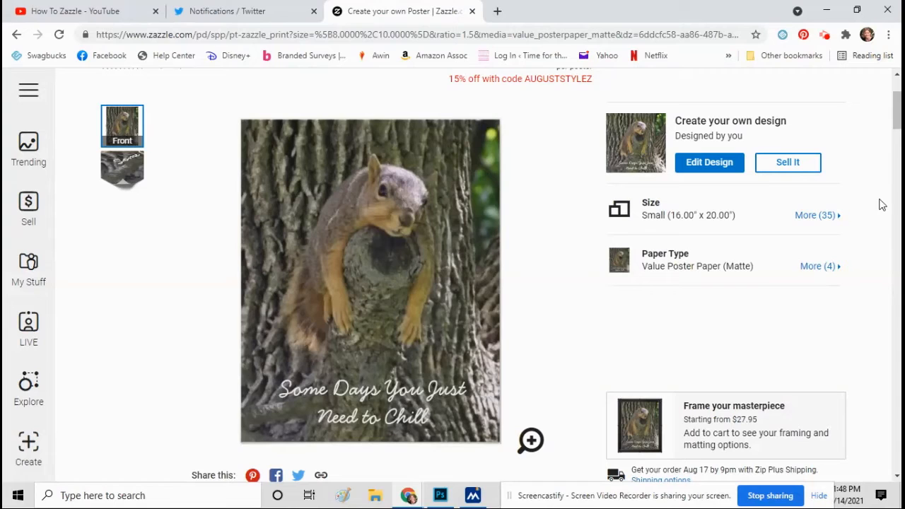
{"action": "mouse_move", "coordinate": [450, 276]}
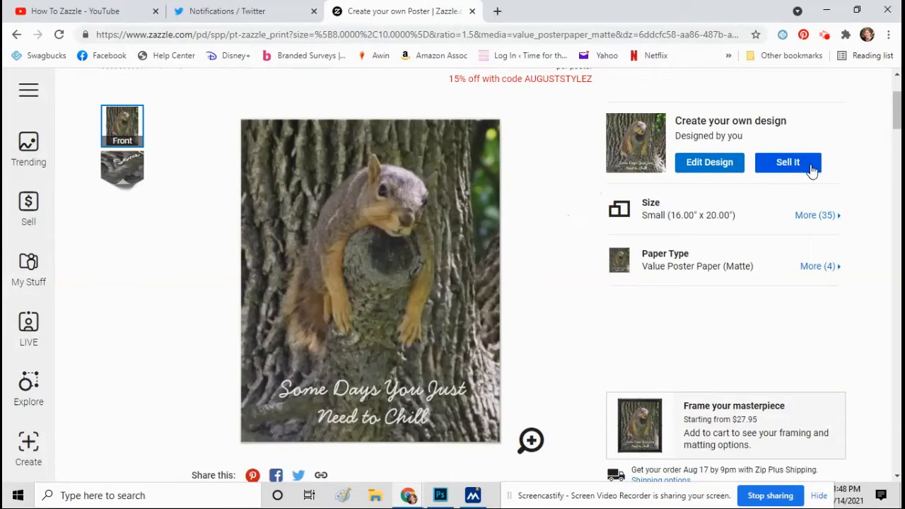
{"action": "left_click", "coordinate": [788, 162]}
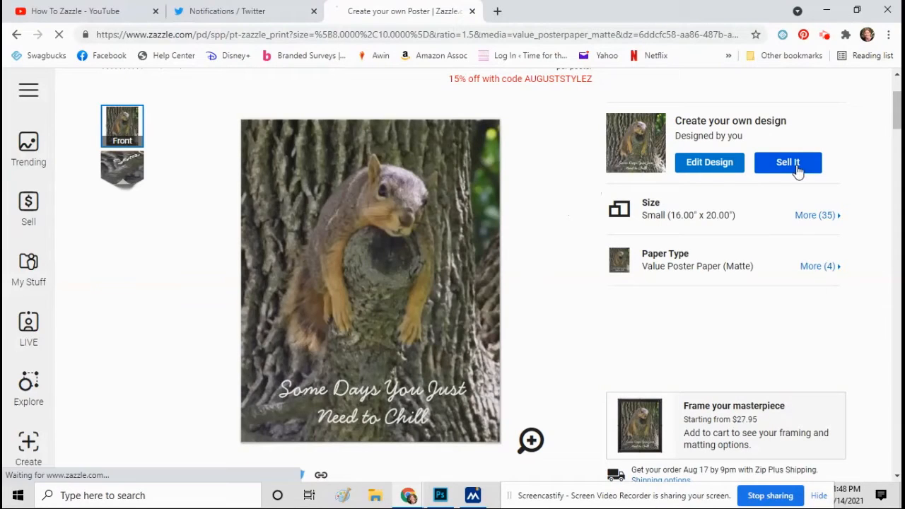
- Title the listing 'Lazy Squirrel Resting on Tree Branch Photography'
{"action": "left_click", "coordinate": [788, 161]}
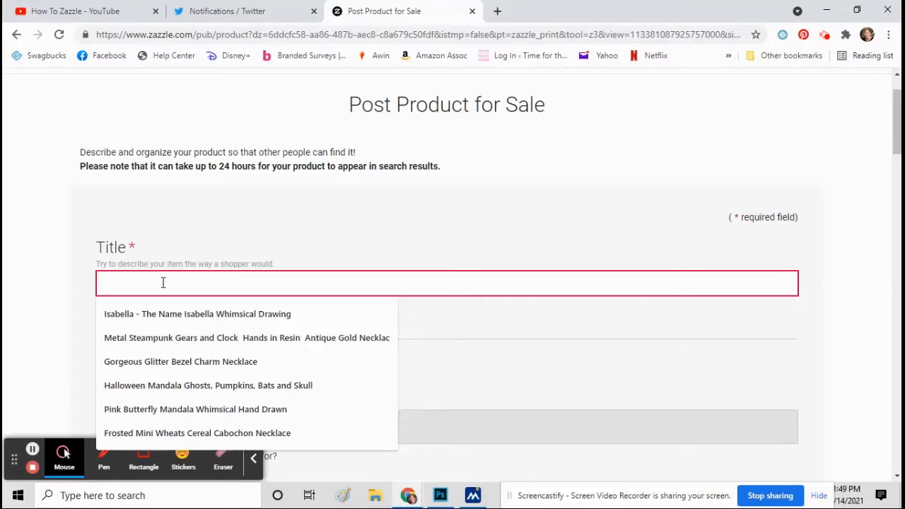
{"action": "type", "text": "La"}
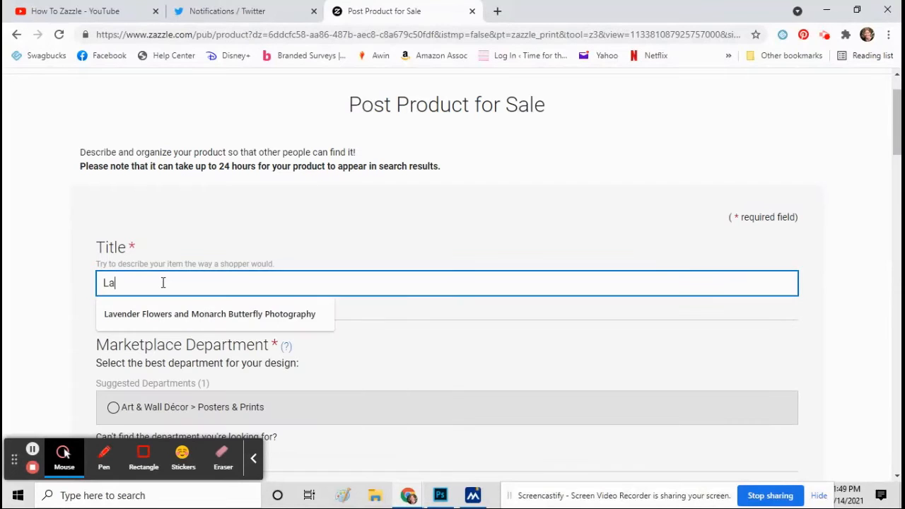
{"action": "type", "text": "zy"}
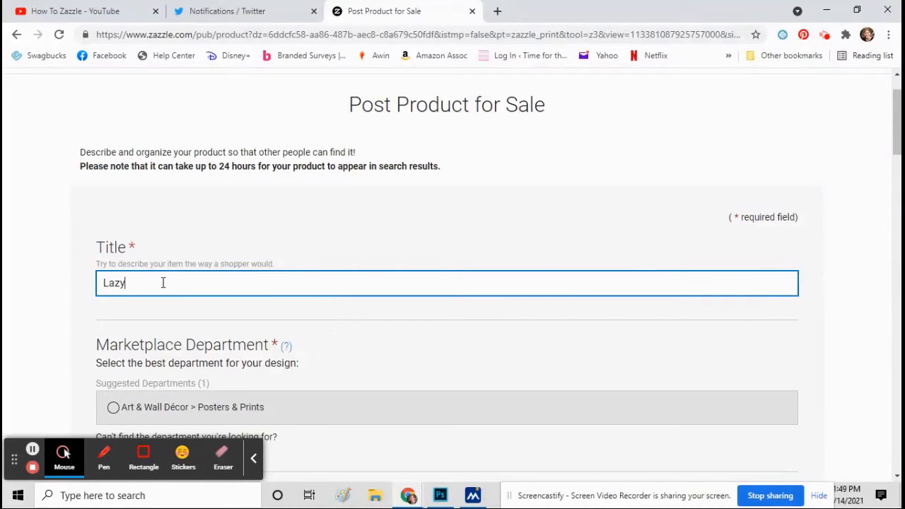
{"action": "type", "text": "Squirrel"}
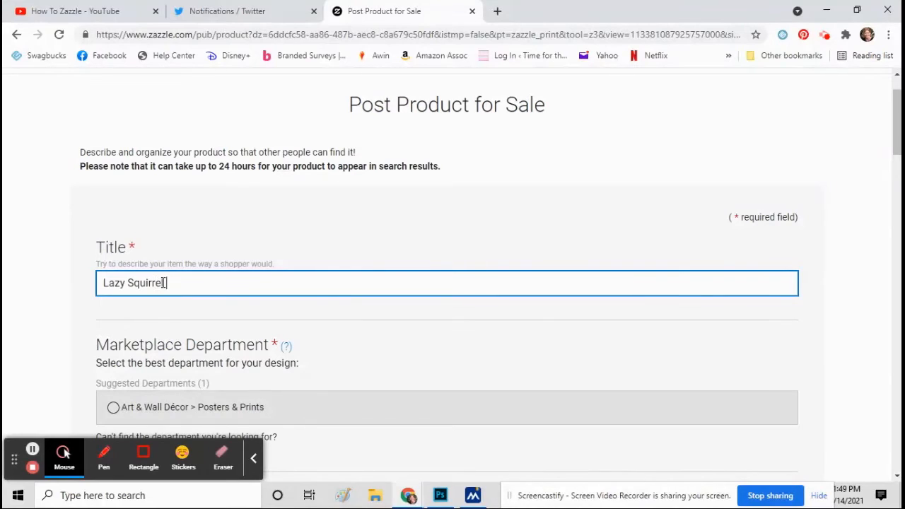
{"action": "type", "text": "Resting on Tr"}
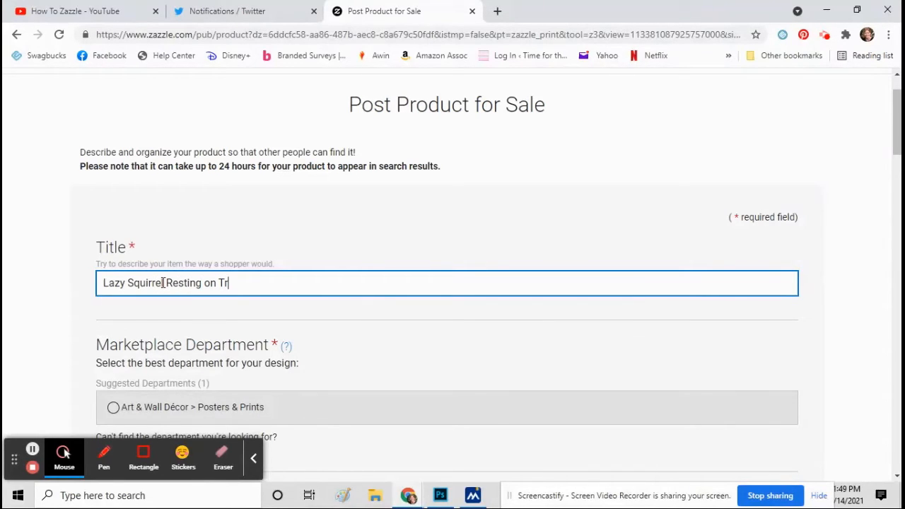
{"action": "type", "text": "ee Branch Photogr"}
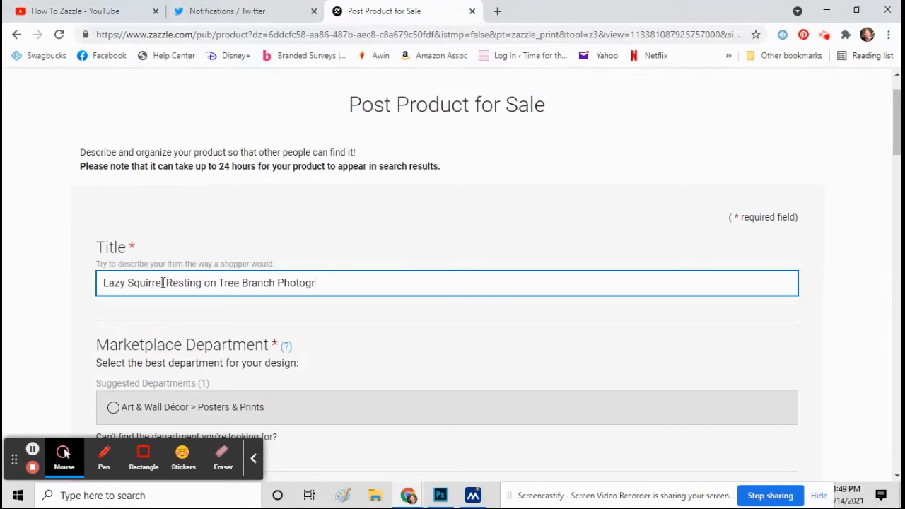
{"action": "type", "text": "aphy"}
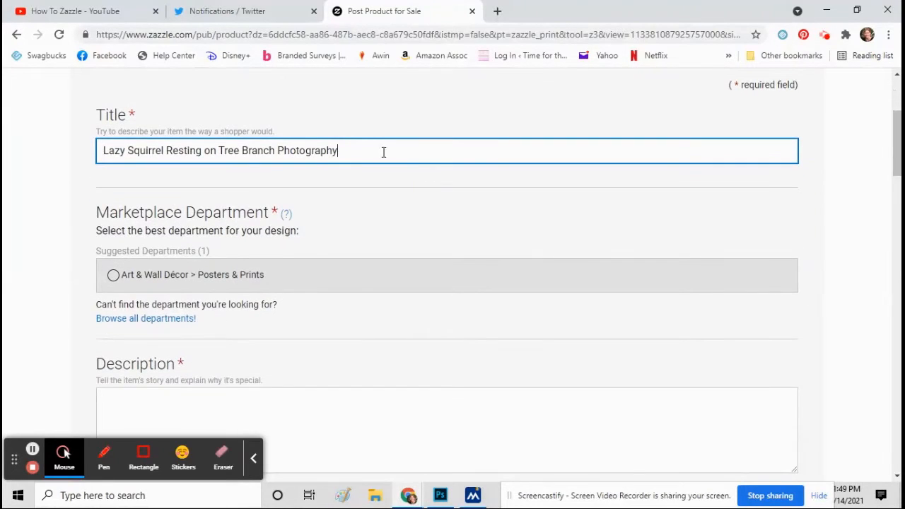
- Set the department to Art & Wall Décor > Posters & Prints
{"action": "left_click", "coordinate": [113, 275]}
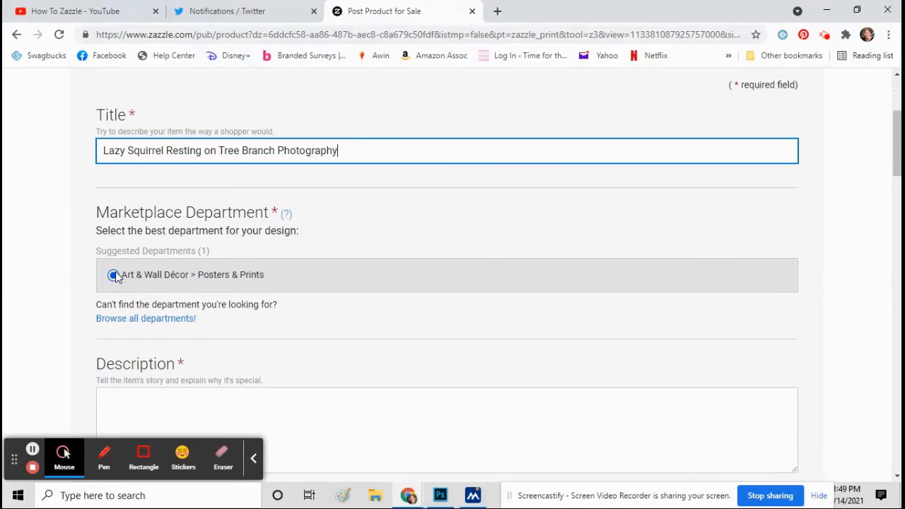
{"action": "left_click", "coordinate": [114, 274]}
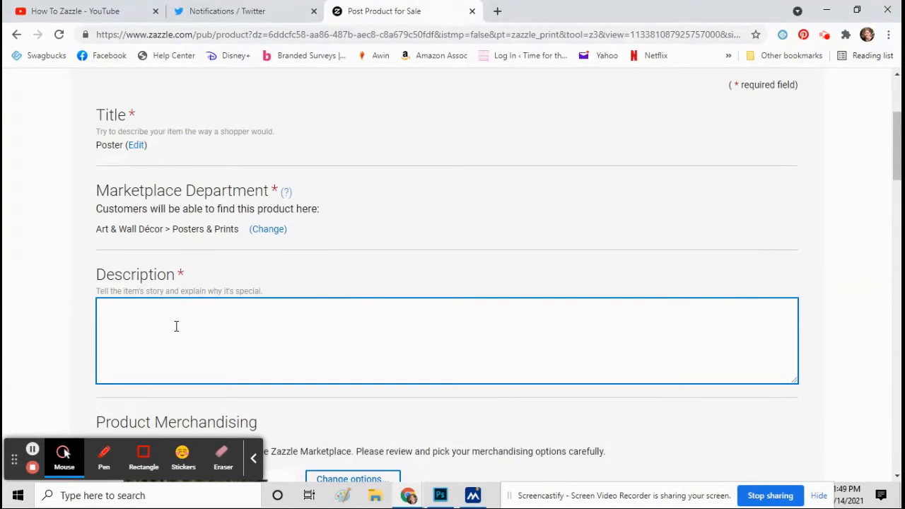
- Describe a cute lazy squirrel resting on a branch on a hot day, with the quote "Everyone needs to chill sometimes... you just need to chill."
{"action": "type", "text": "A cute lazy"}
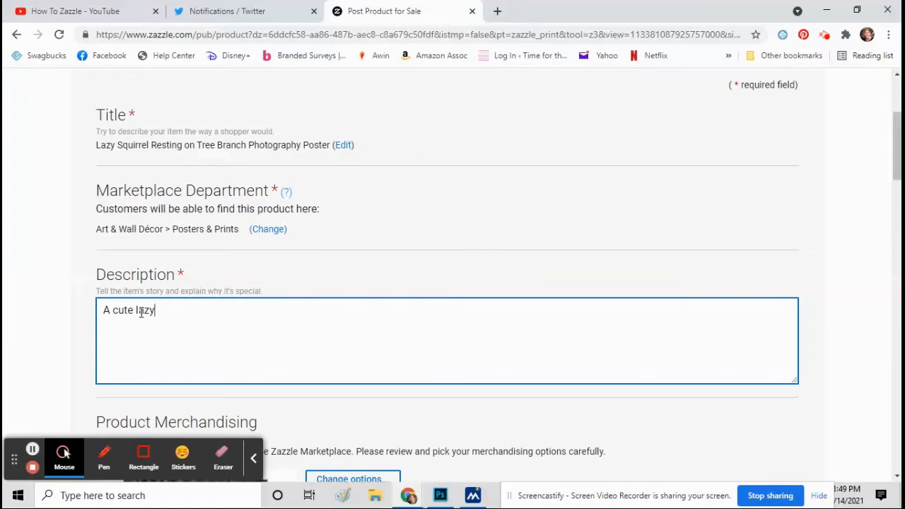
{"action": "type", "text": "squirrel resting"}
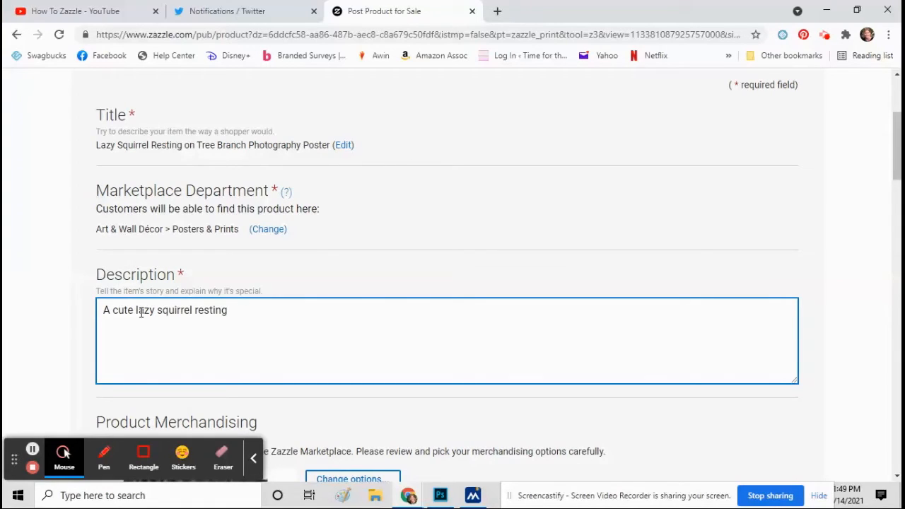
{"action": "type", "text": "on a tree branch on"}
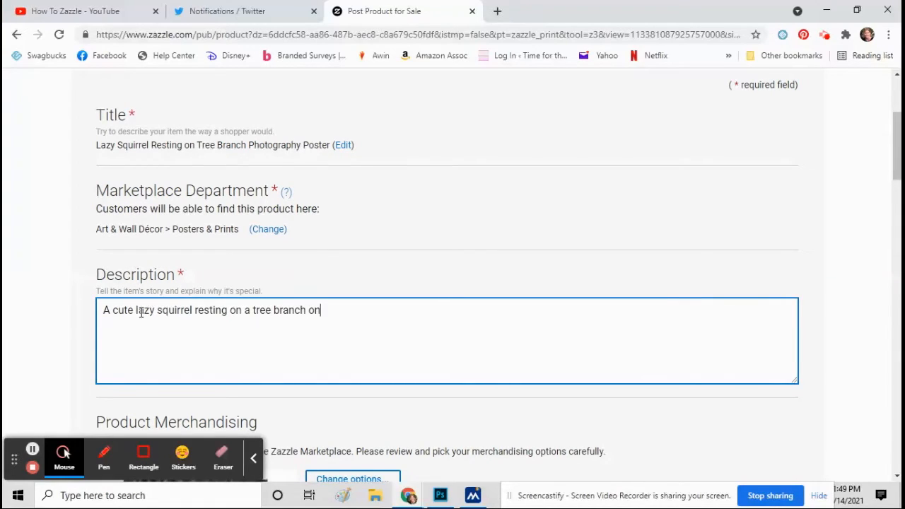
{"action": "type", "text": "a hot day."}
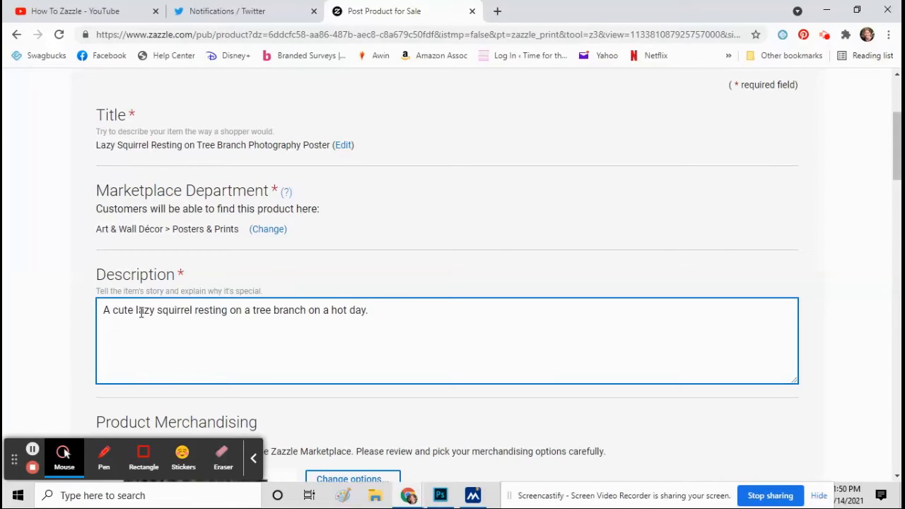
{"action": "type", "text": "with quote, \"Everyone n"}
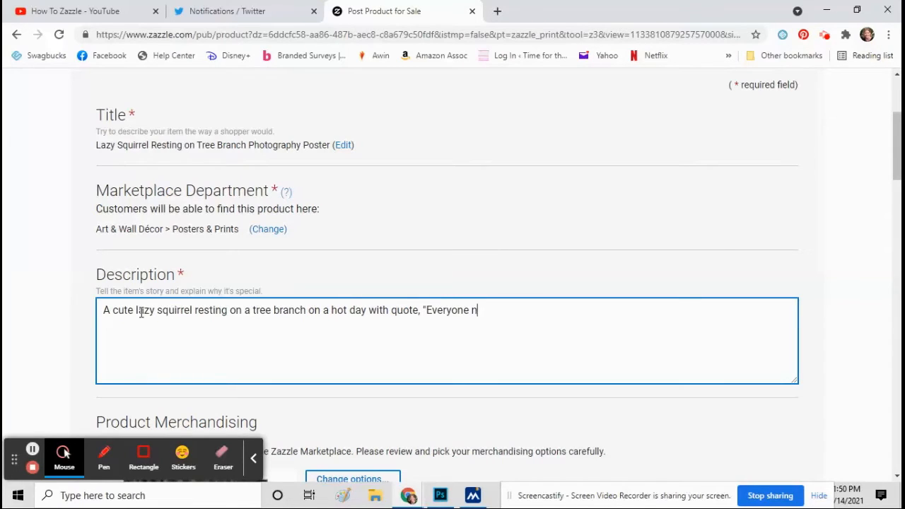
{"action": "type", "text": "eeds to chill sometimes.\""}
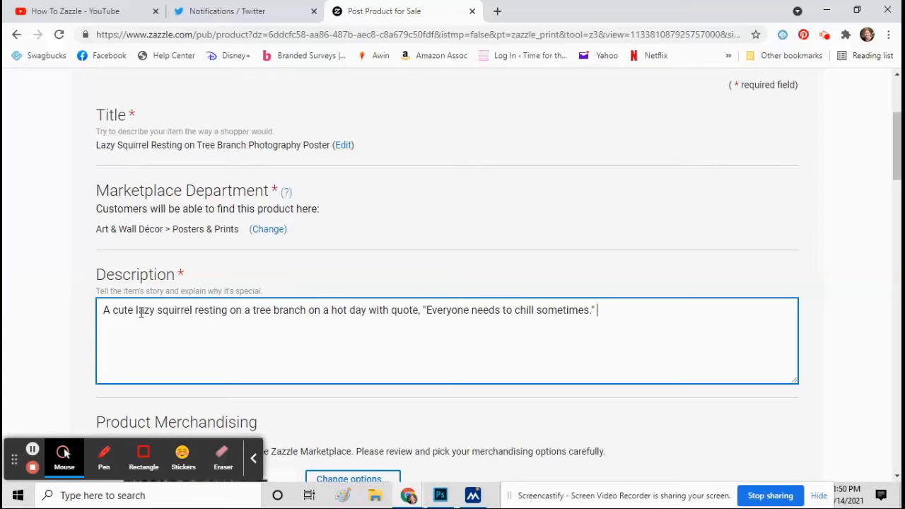
{"action": "scroll", "scroll_direction": "down", "scroll_amount": 3}
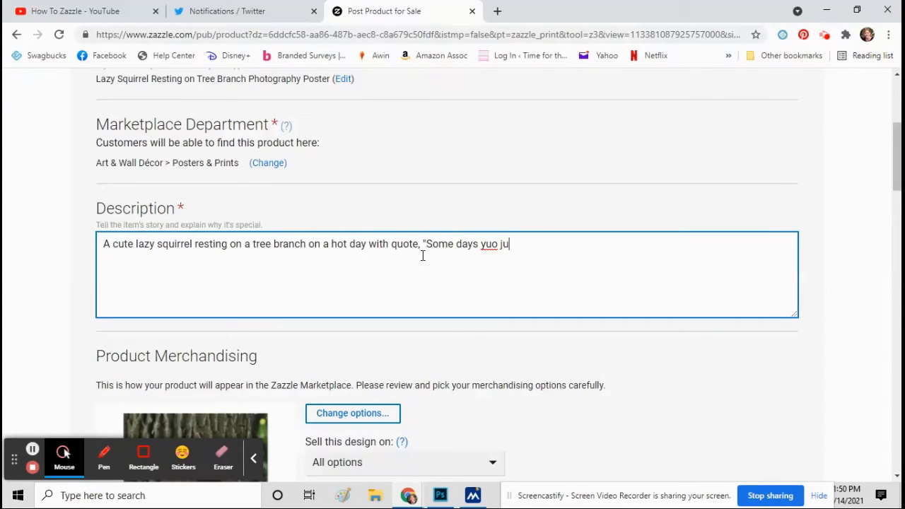
{"action": "type", "text": "you just ne"}
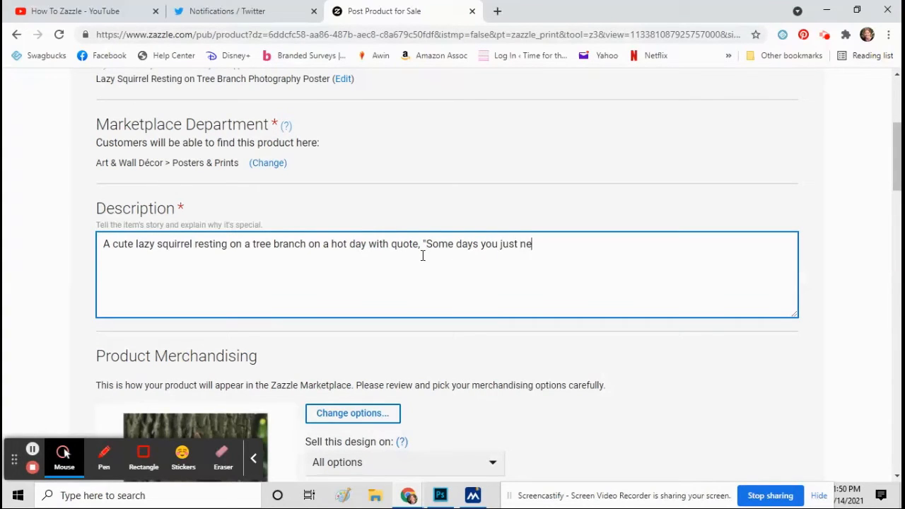
{"action": "type", "text": "ed to chill."}
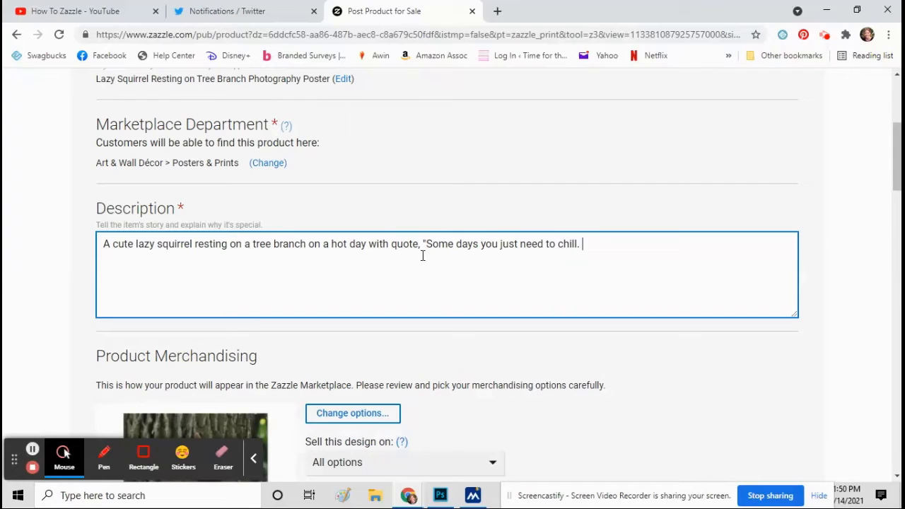
{"action": "type", "text": "\""}
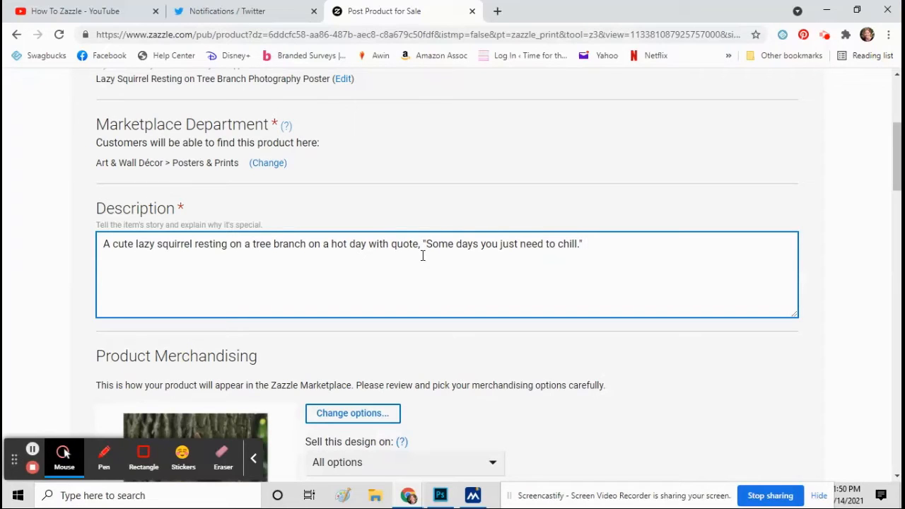
- Add that the cute squirrel picture was taken in the back yard
{"action": "type", "text": "I took this cute"}
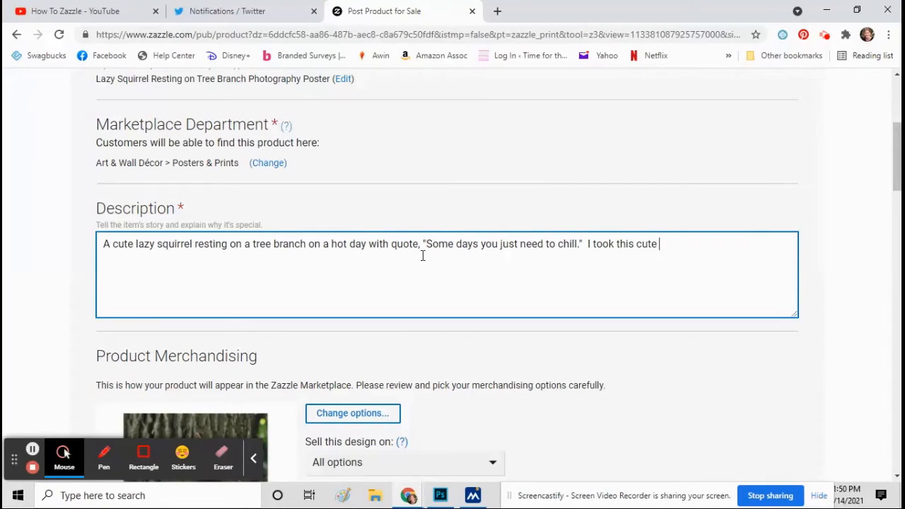
{"action": "type", "text": "picture of this qu"}
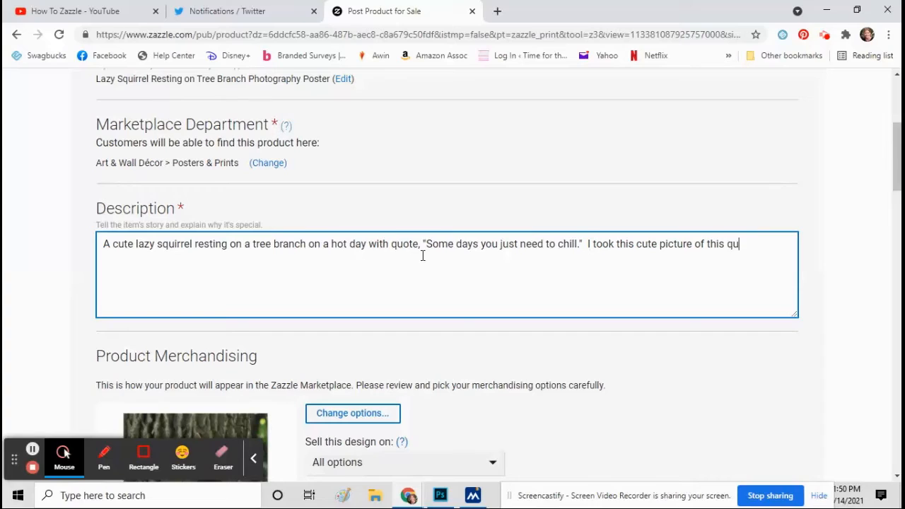
{"action": "type", "text": "squirrel in my back"}
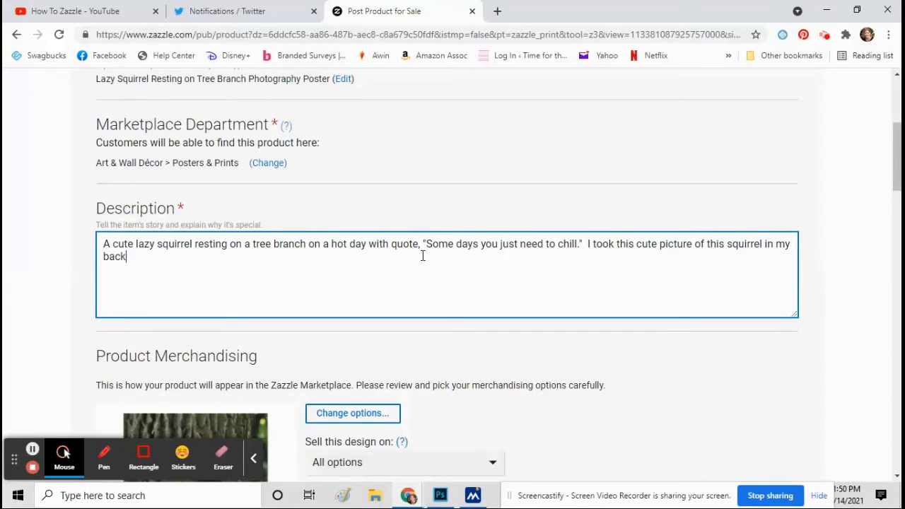
{"action": "type", "text": "yard."}
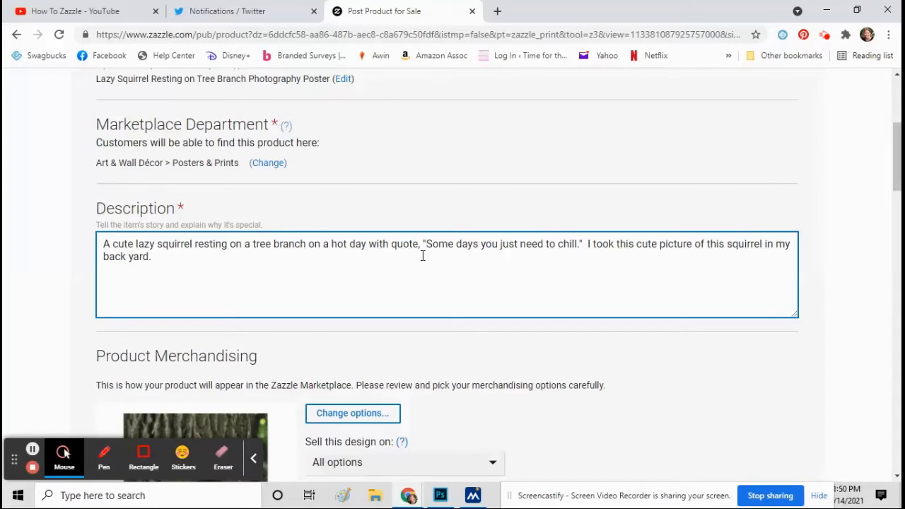
{"action": "scroll", "scroll_direction": "down", "scroll_amount": 3}
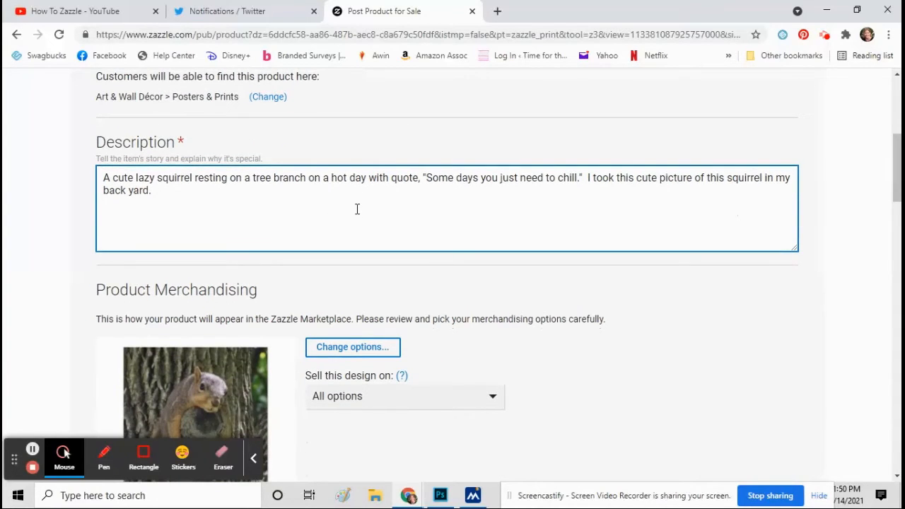
{"action": "scroll", "scroll_direction": "down", "scroll_amount": 3}
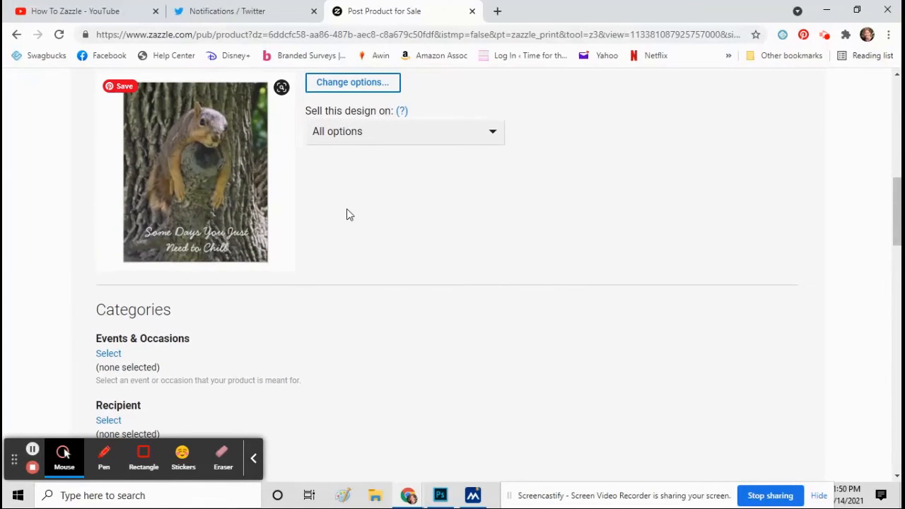
{"action": "scroll", "scroll_direction": "up", "scroll_amount": 3}
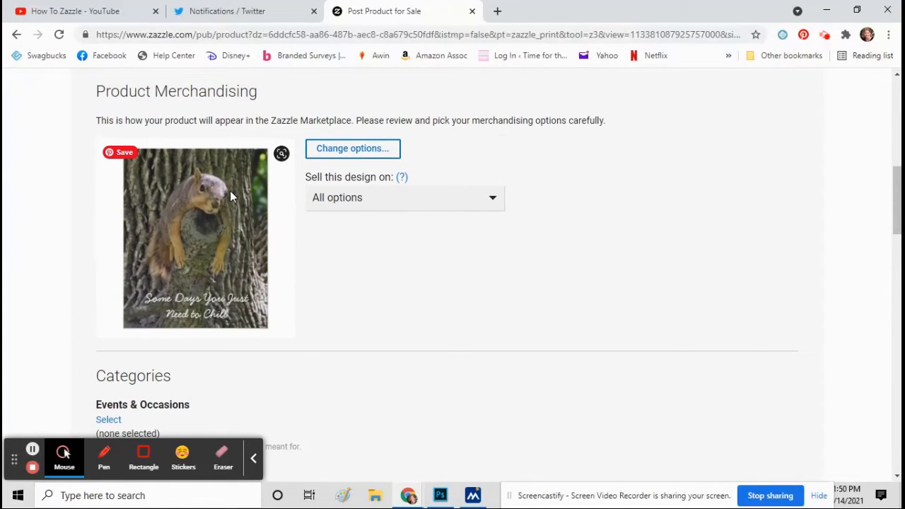
{"action": "mouse_move", "coordinate": [255, 171]}
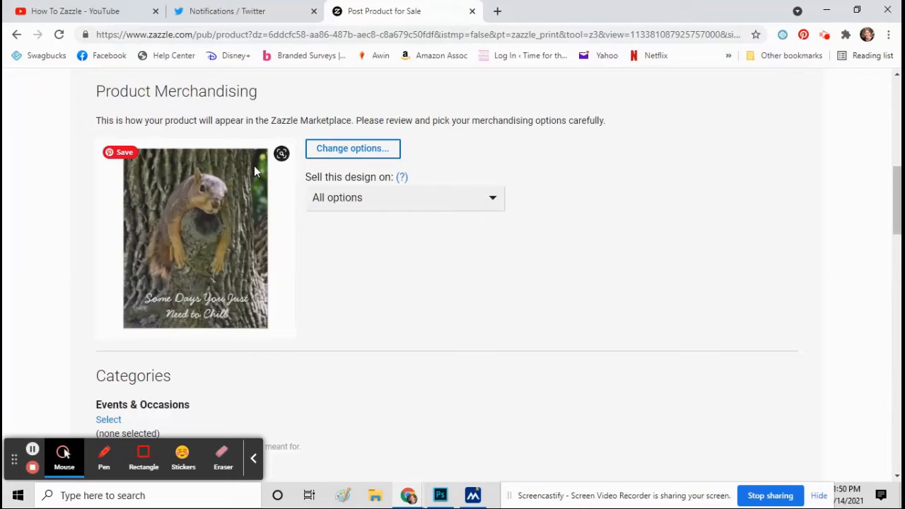
{"action": "mouse_move", "coordinate": [352, 148]}
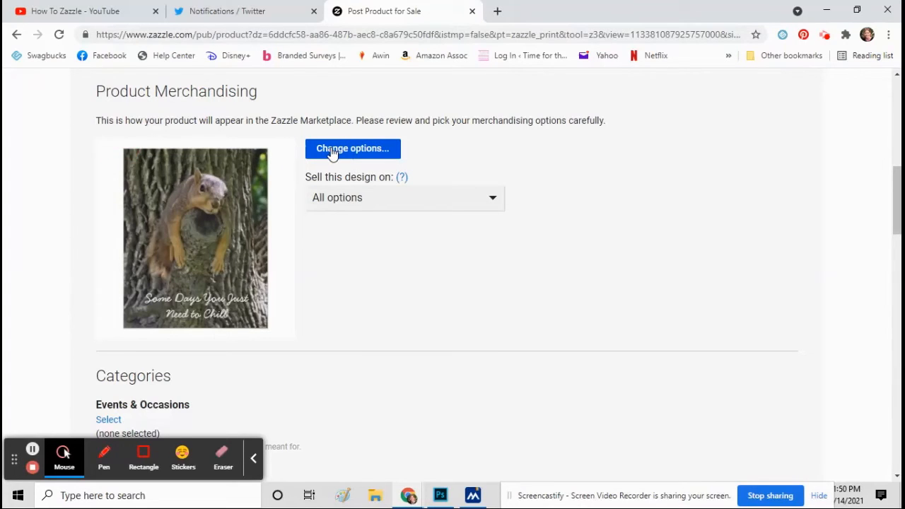
{"action": "left_click", "coordinate": [350, 148]}
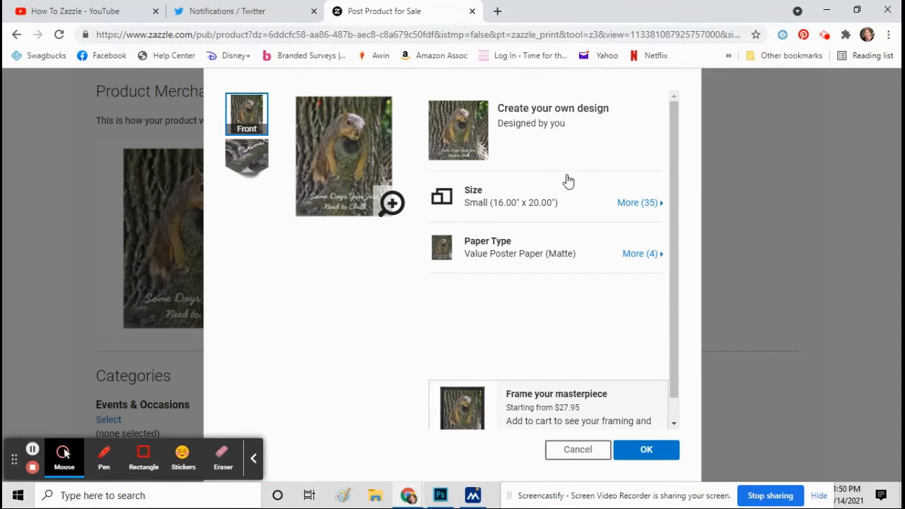
{"action": "left_click", "coordinate": [644, 449]}
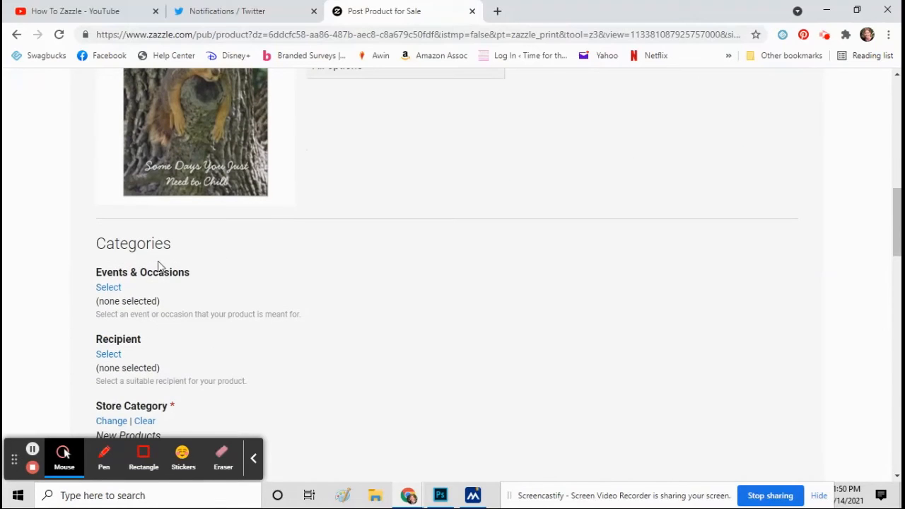
{"action": "scroll", "scroll_direction": "down", "scroll_amount": 3}
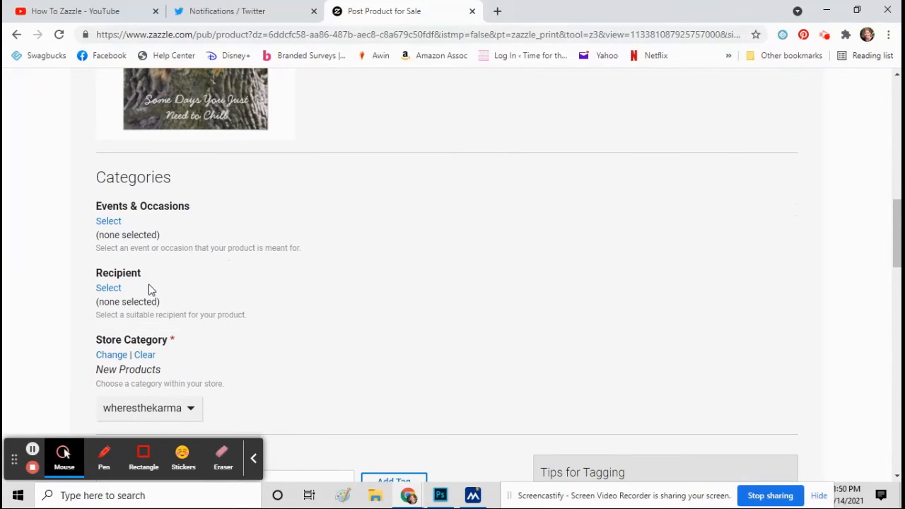
{"action": "scroll", "scroll_direction": "down", "scroll_amount": 3}
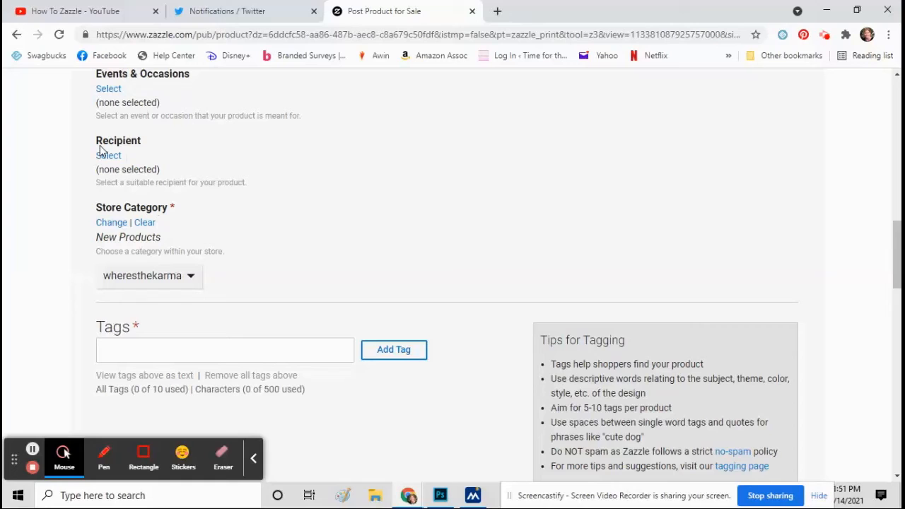
{"action": "mouse_move", "coordinate": [144, 148]}
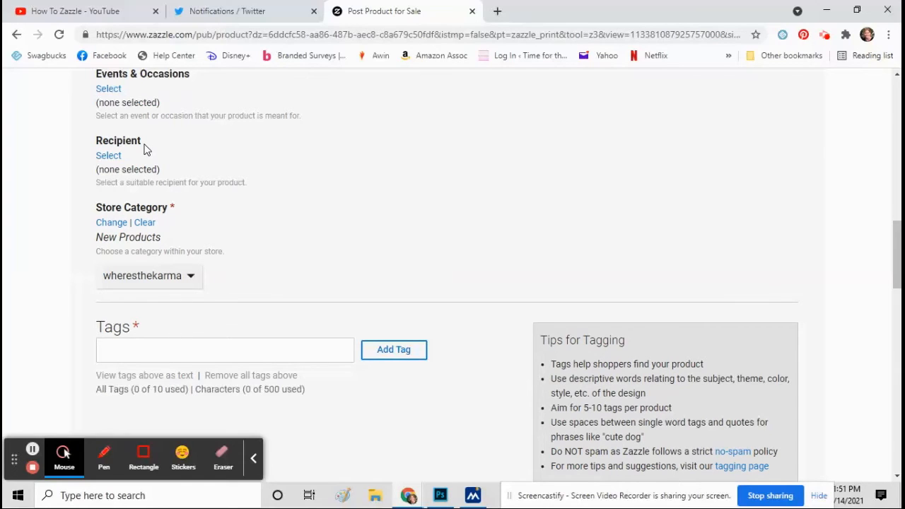
{"action": "scroll", "scroll_direction": "down", "scroll_amount": 3}
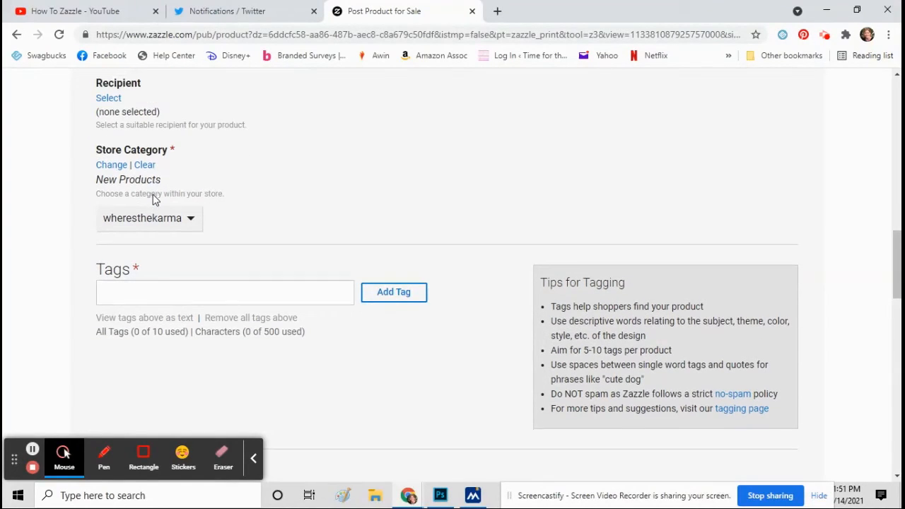
- Set the store category to Canvas & Posters and move to the tags field
{"action": "left_click", "coordinate": [110, 164]}
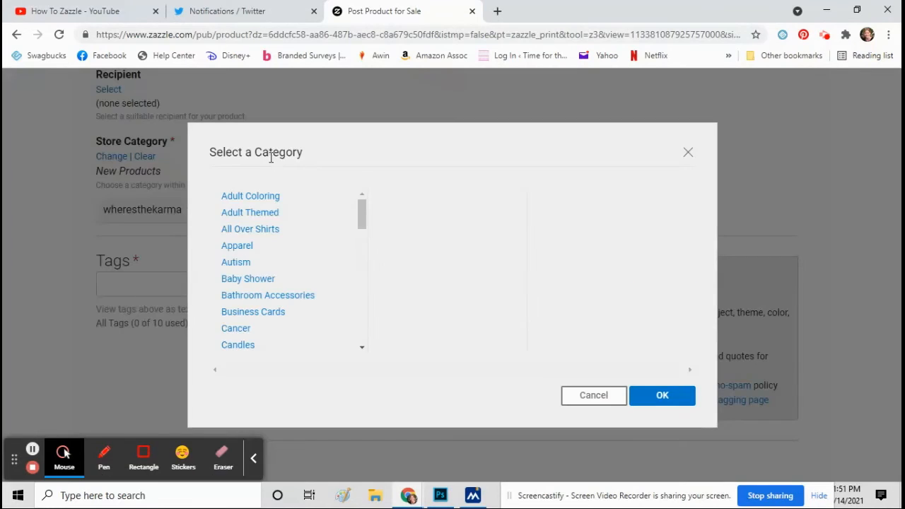
{"action": "scroll", "scroll_direction": "down", "scroll_amount": 3}
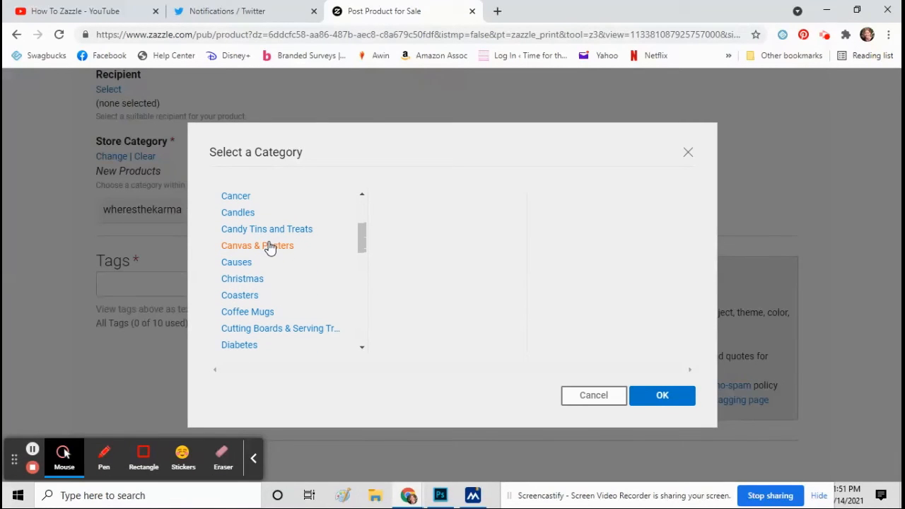
{"action": "left_click", "coordinate": [662, 396]}
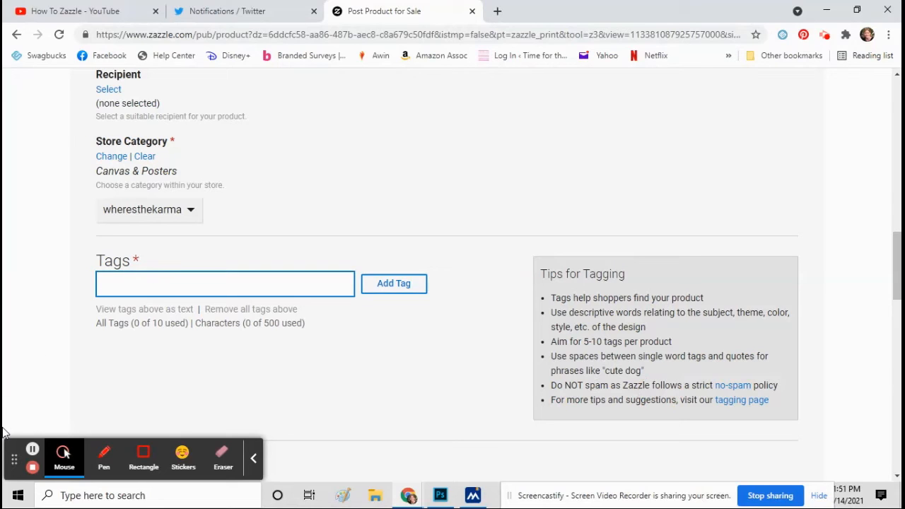
{"action": "left_click", "coordinate": [225, 283]}
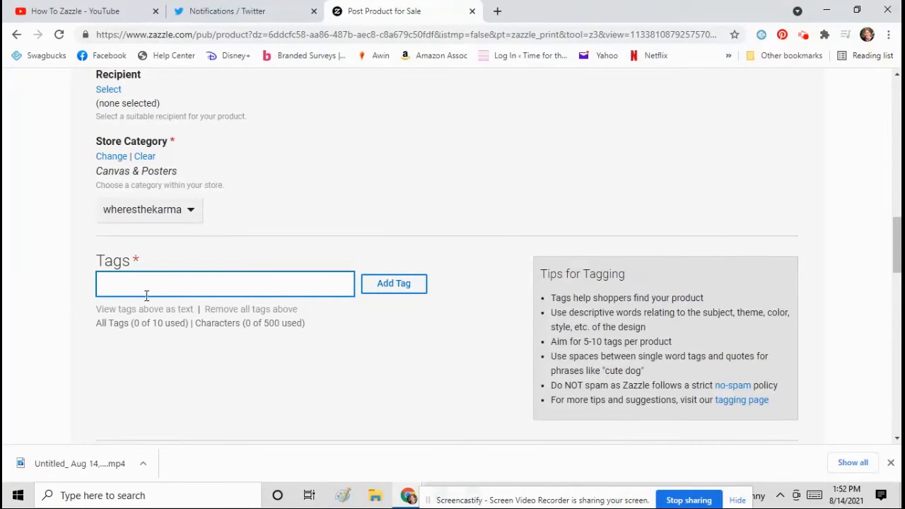
- Add the tags squirrel, cute squirrels, squirrels and pictures of squirrels
{"action": "left_click", "coordinate": [223, 283]}
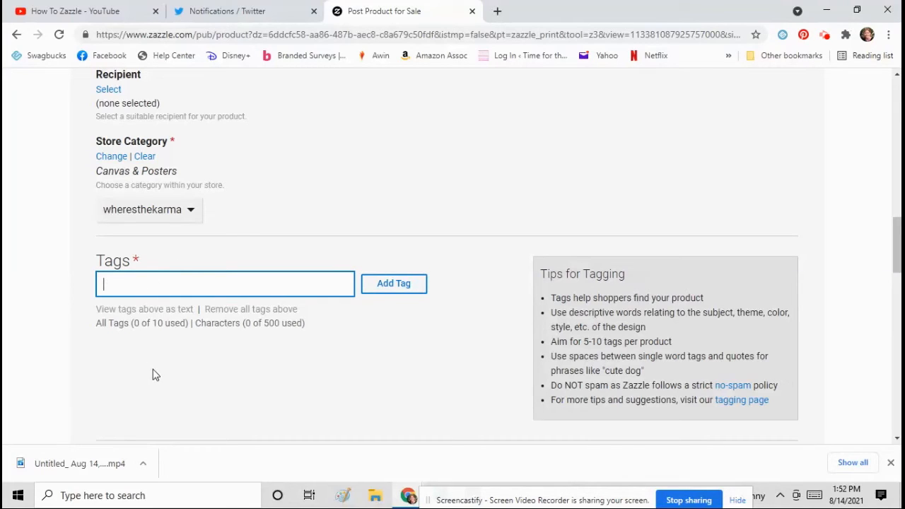
{"action": "type", "text": "squ"}
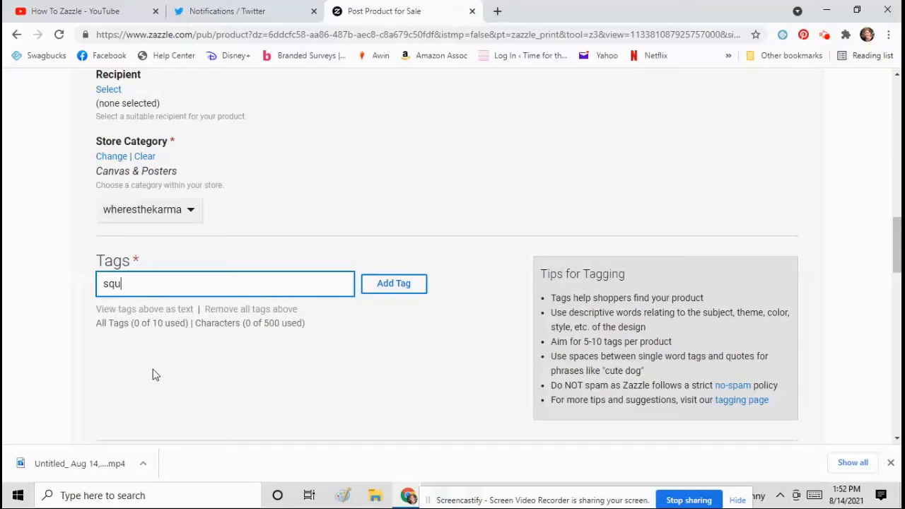
{"action": "type", "text": "irrel"}
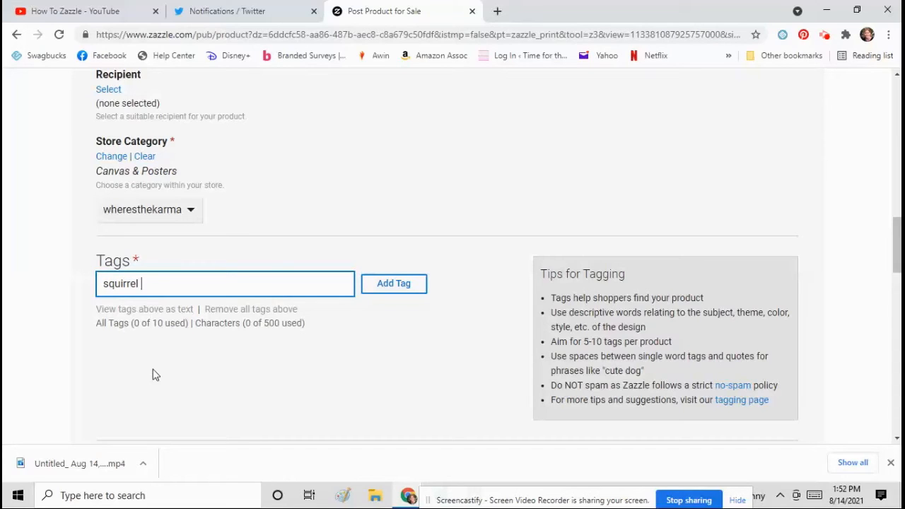
{"action": "type", "text": ", cute"}
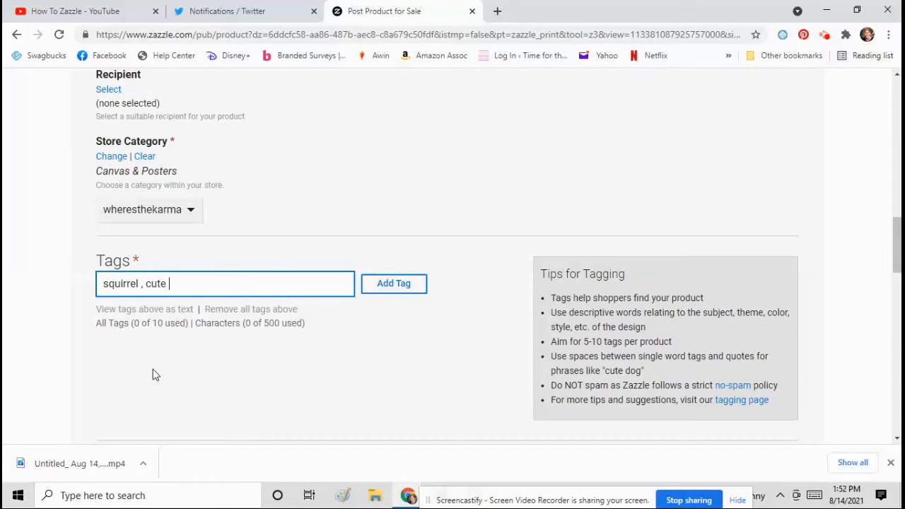
{"action": "type", "text": "squir"}
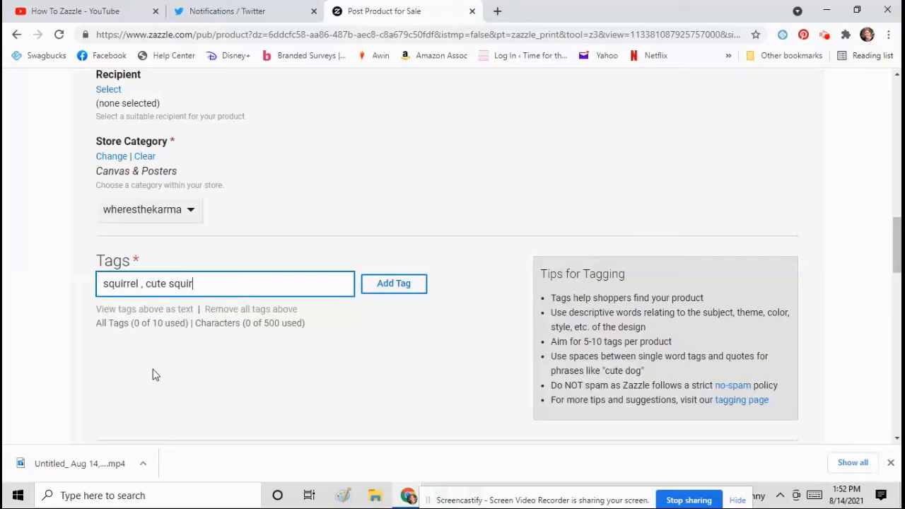
{"action": "type", "text": "rels, s"}
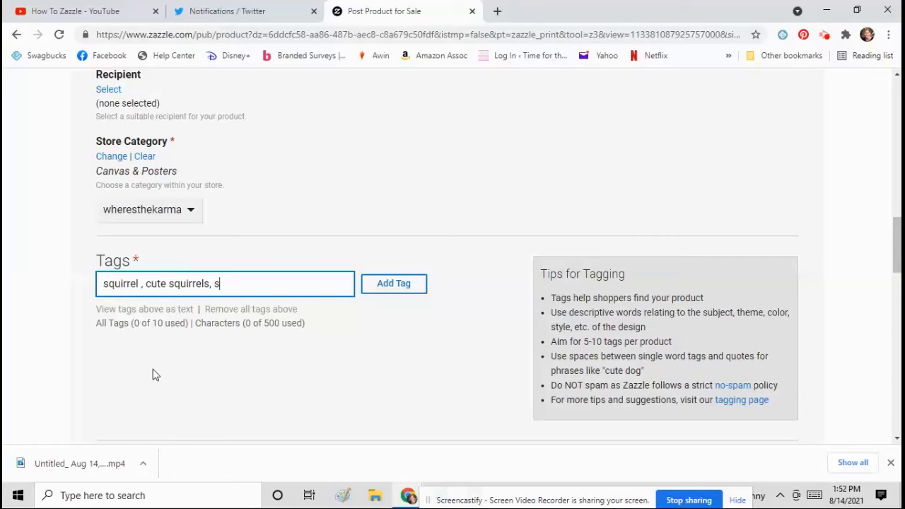
{"action": "type", "text": "quirrel poste"}
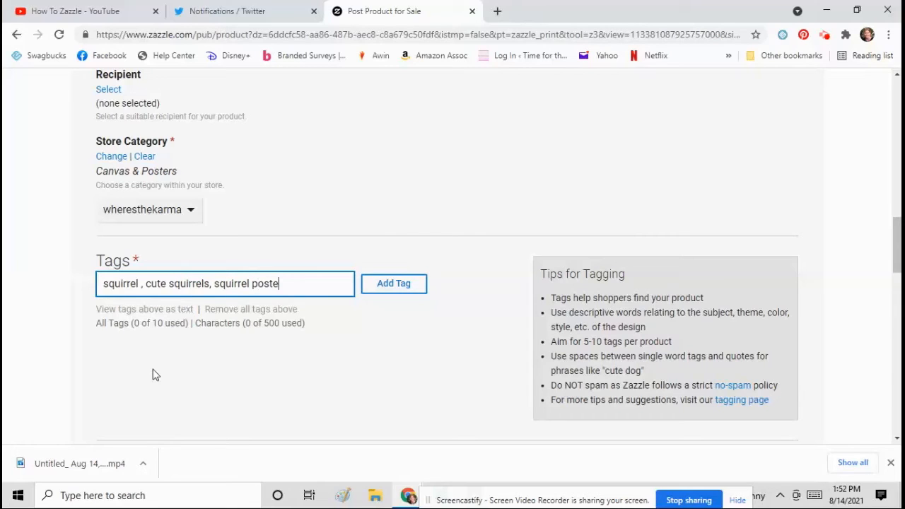
{"action": "type", "text": "rs,"}
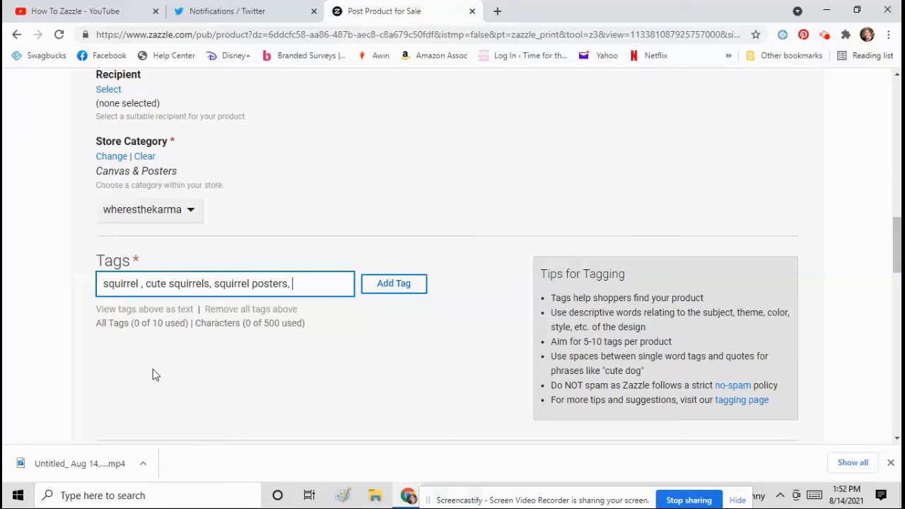
{"action": "type", "text": "pictures of s"}
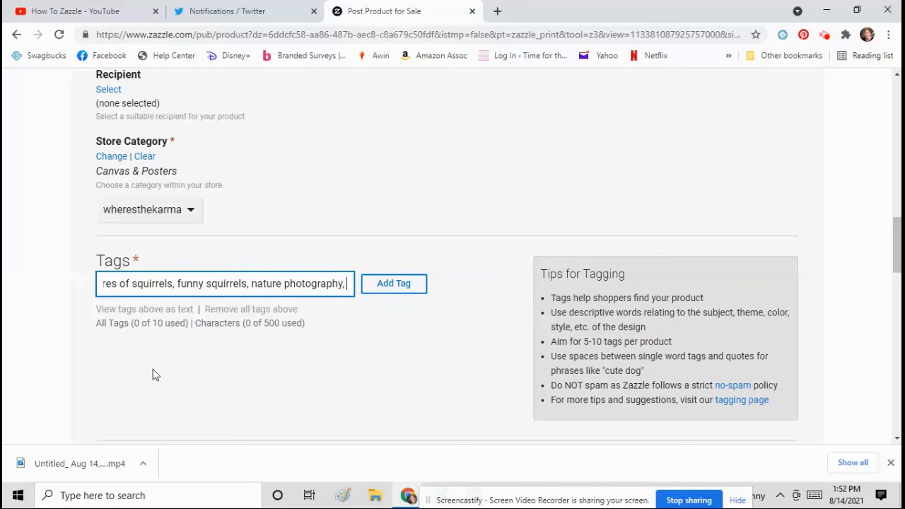
{"action": "left_click", "coordinate": [393, 283]}
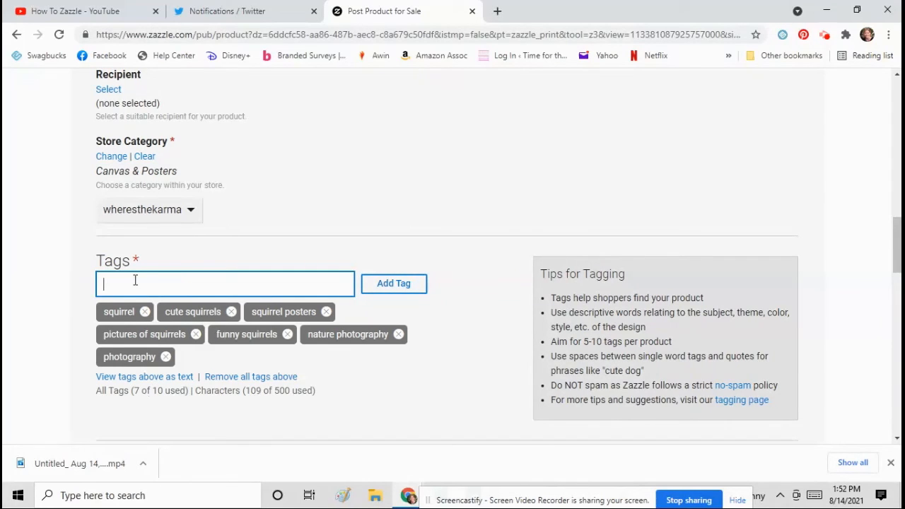
- Add the tags cute animals, nature and quotes
{"action": "type", "text": "cute animals, nature,"}
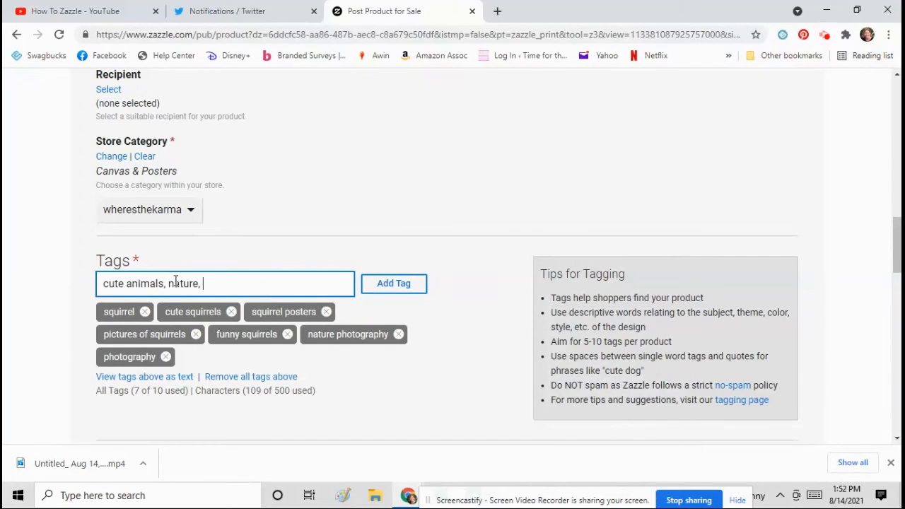
{"action": "left_click", "coordinate": [393, 283]}
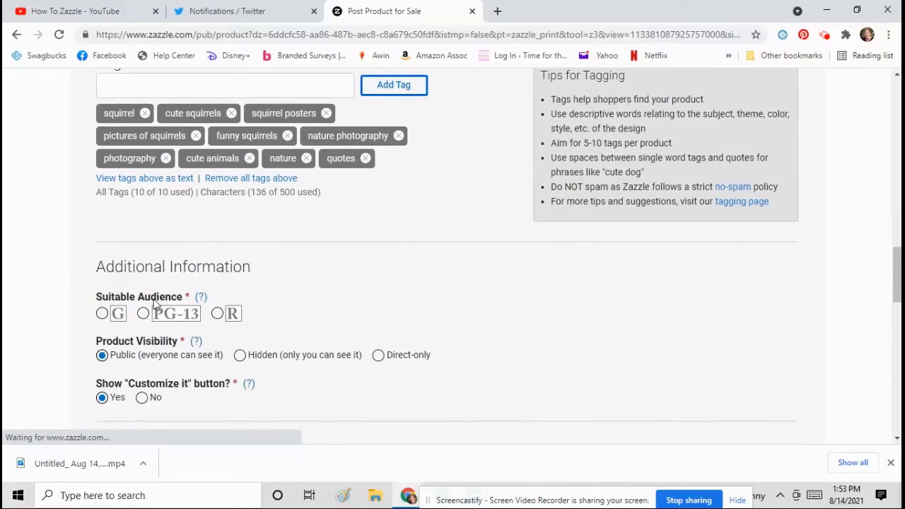
- Keep royalty at 10%, agree to the terms and post the poster for sale
{"action": "scroll", "scroll_direction": "down", "scroll_amount": 3}
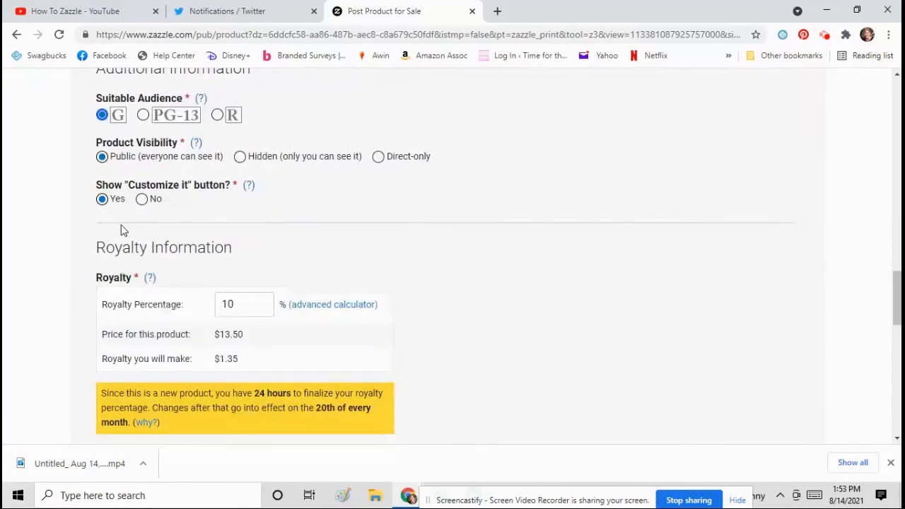
{"action": "scroll", "scroll_direction": "down", "scroll_amount": 3}
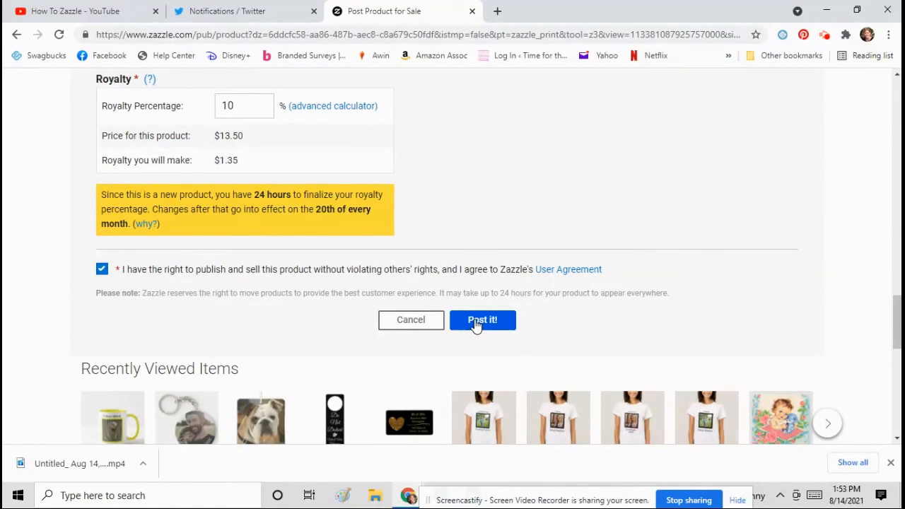
{"action": "left_click", "coordinate": [482, 320]}
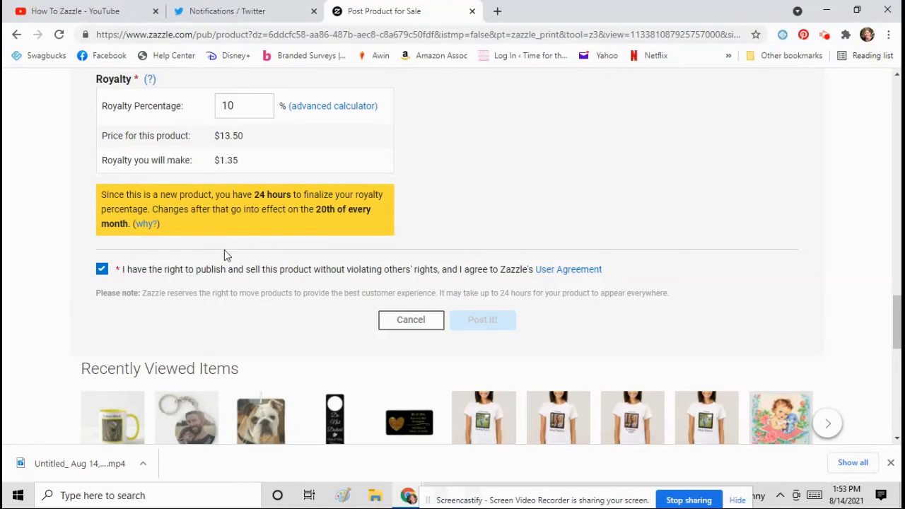
{"action": "left_click", "coordinate": [482, 320]}
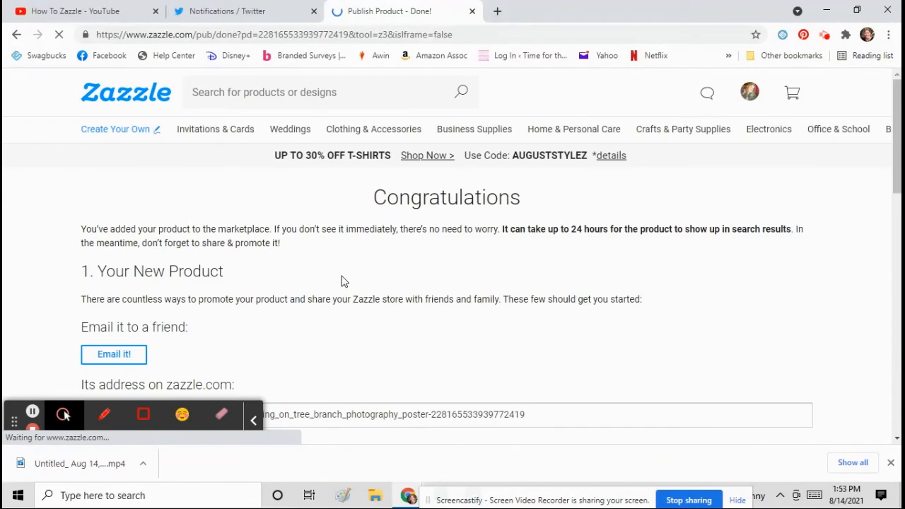
- Follow the 'go there now' link to the live product page
{"action": "scroll", "scroll_direction": "down", "scroll_amount": 3}
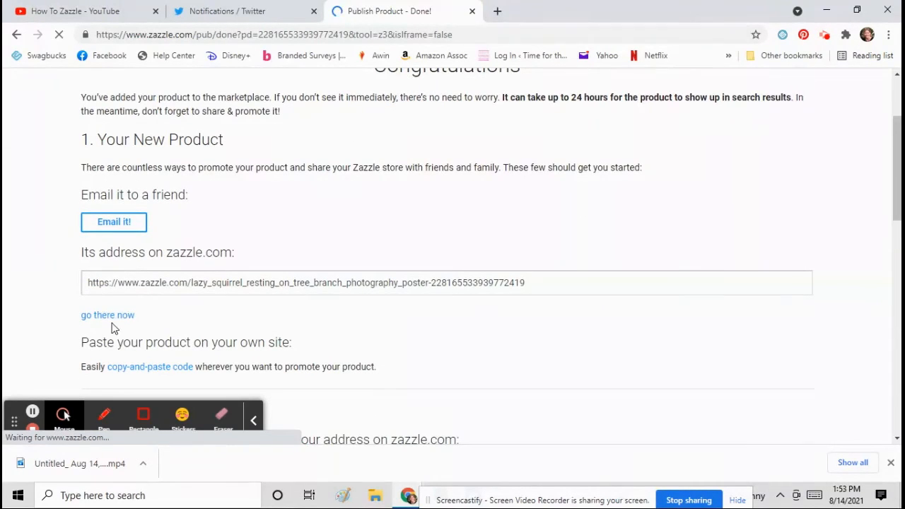
{"action": "left_click", "coordinate": [108, 314]}
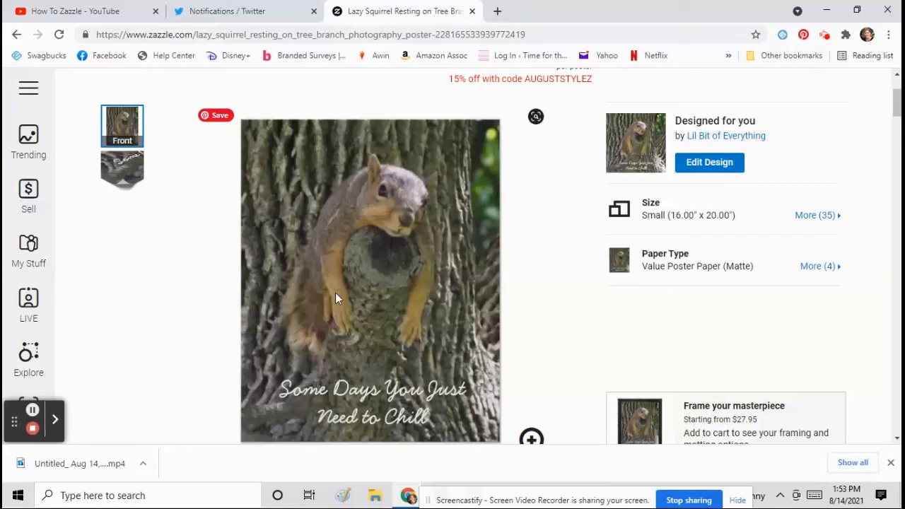
{"action": "mouse_move", "coordinate": [465, 241]}
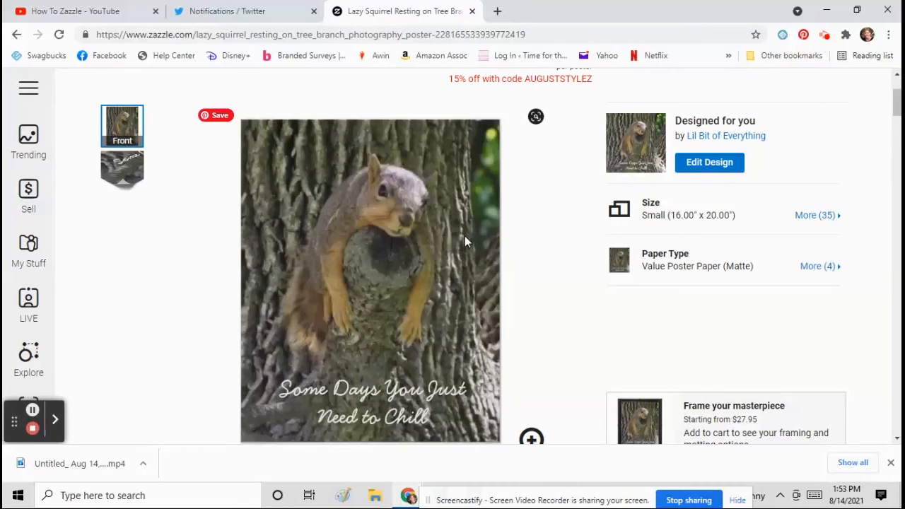
{"action": "scroll", "scroll_direction": "down", "scroll_amount": 3}
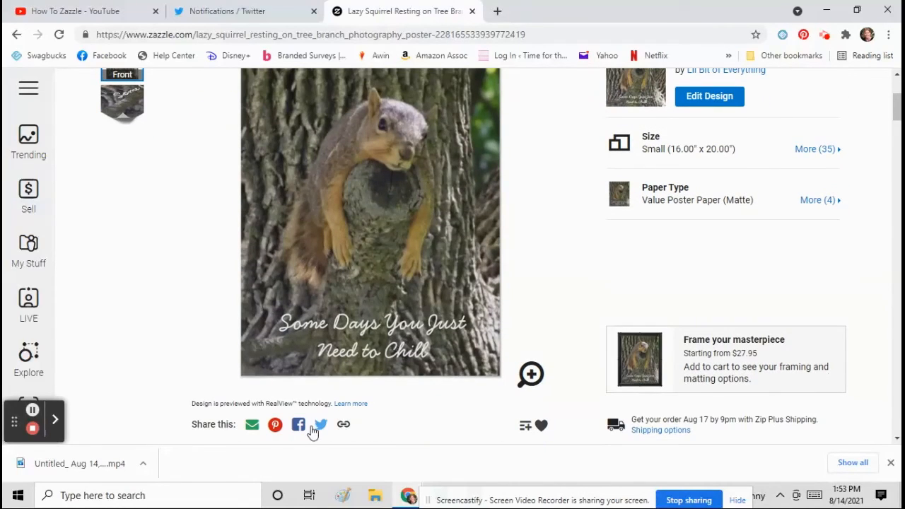
- Share the poster link on Twitter, then close the Twitter window
{"action": "left_click", "coordinate": [320, 424]}
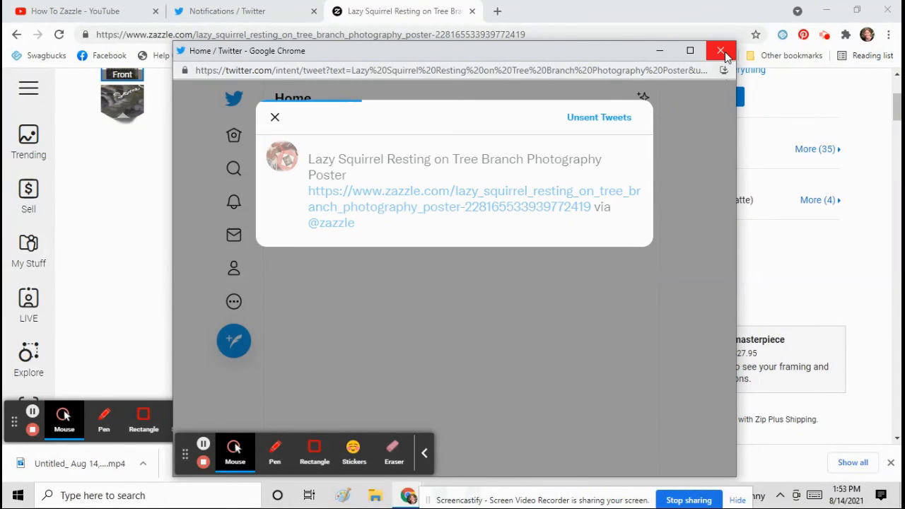
{"action": "left_click", "coordinate": [721, 51]}
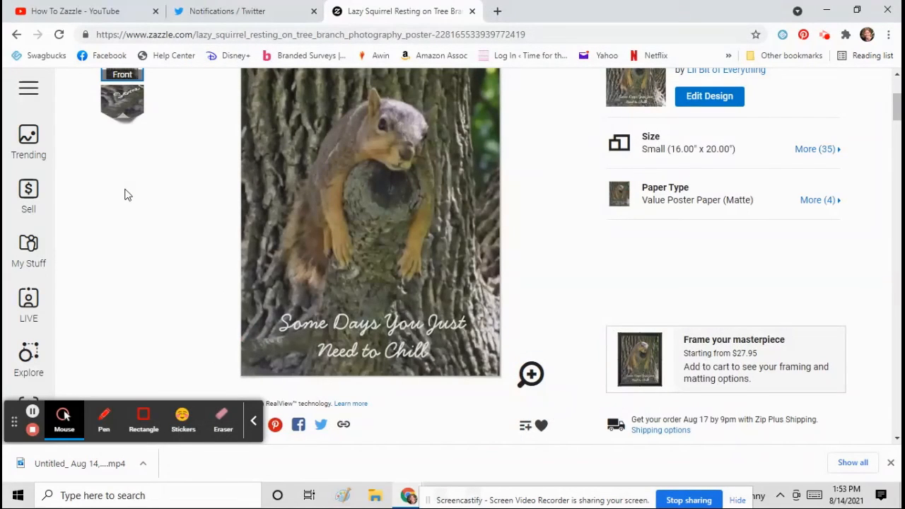
{"action": "mouse_move", "coordinate": [6, 229]}
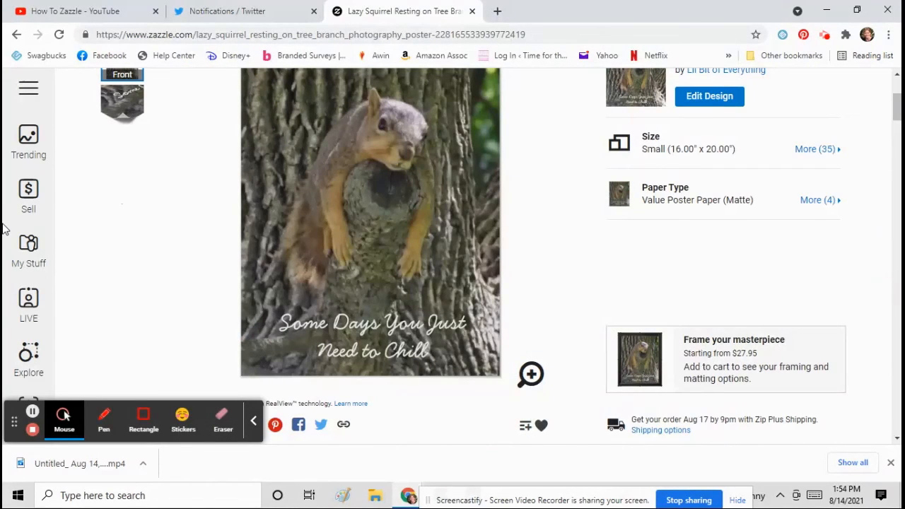